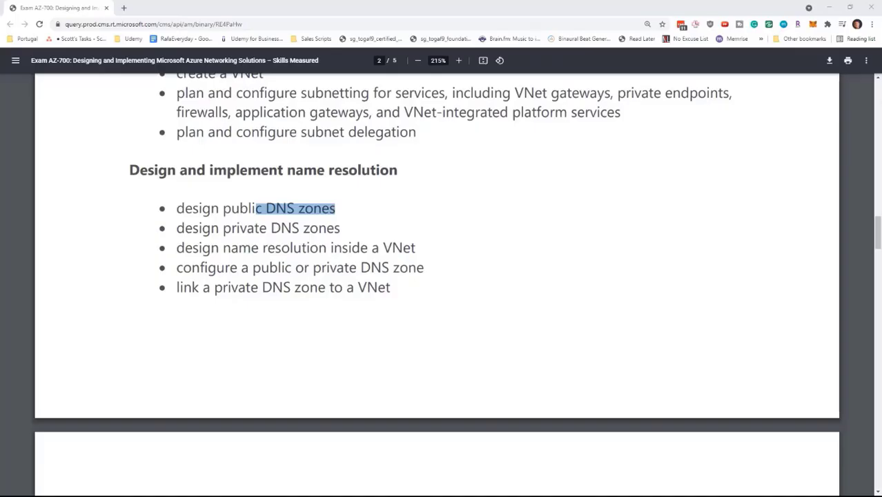
pyautogui.moveTo(552, 293)
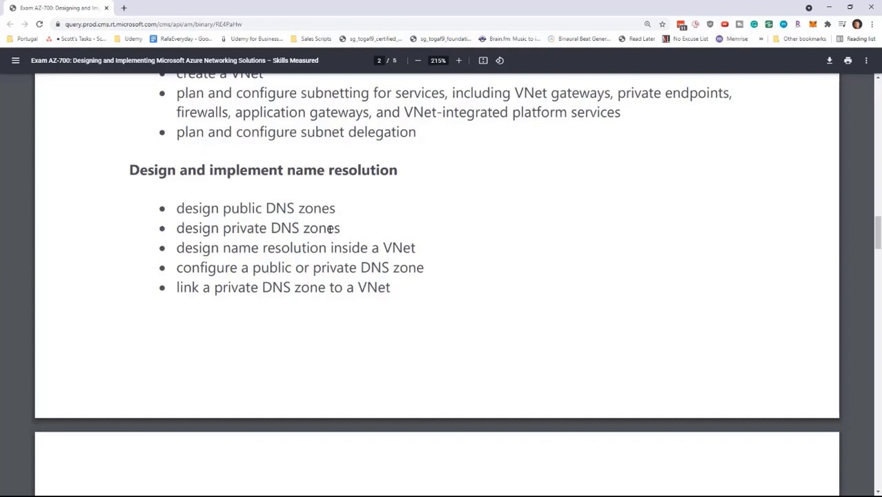
pyautogui.moveTo(245, 233)
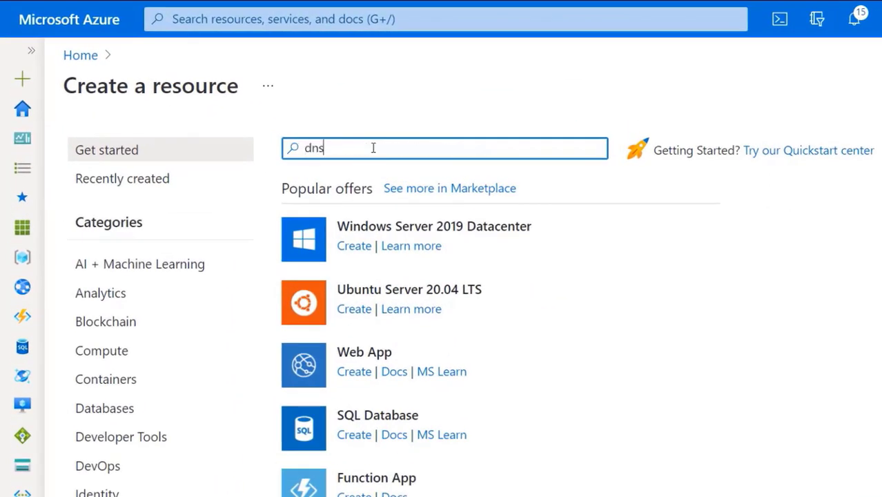
# Search the marketplace for 'dns zone' and select the DNS zone offering.
pyautogui.write('zone')
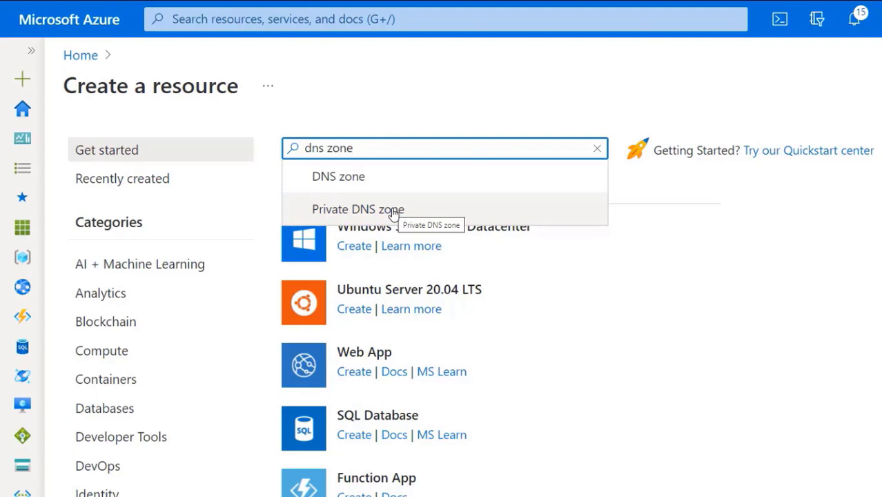
pyautogui.moveTo(402, 214)
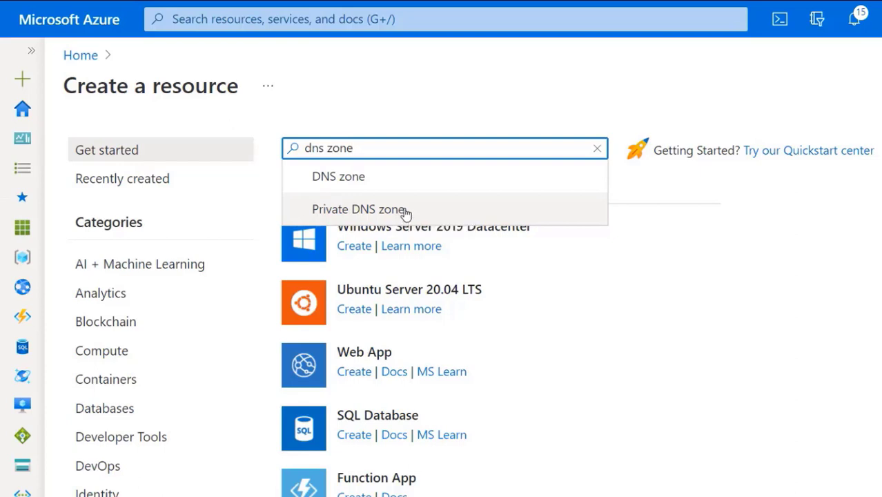
pyautogui.moveTo(386, 213)
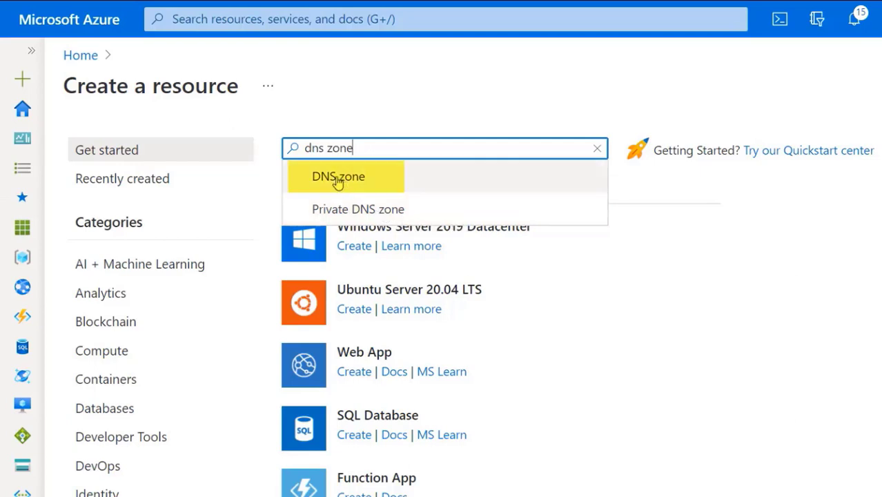
pyautogui.click(339, 176)
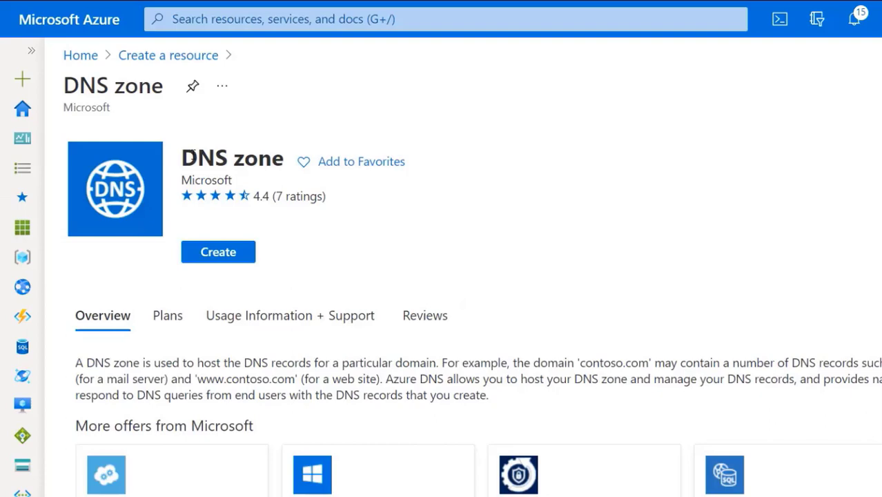
# Fill the Create DNS zone form with resource group az700course and name getcloudskills.xyz.
pyautogui.click(218, 251)
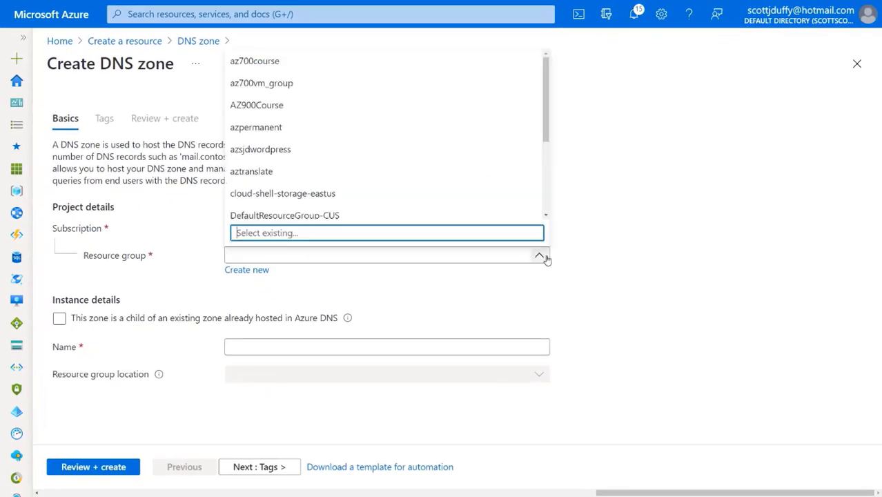
pyautogui.click(254, 61)
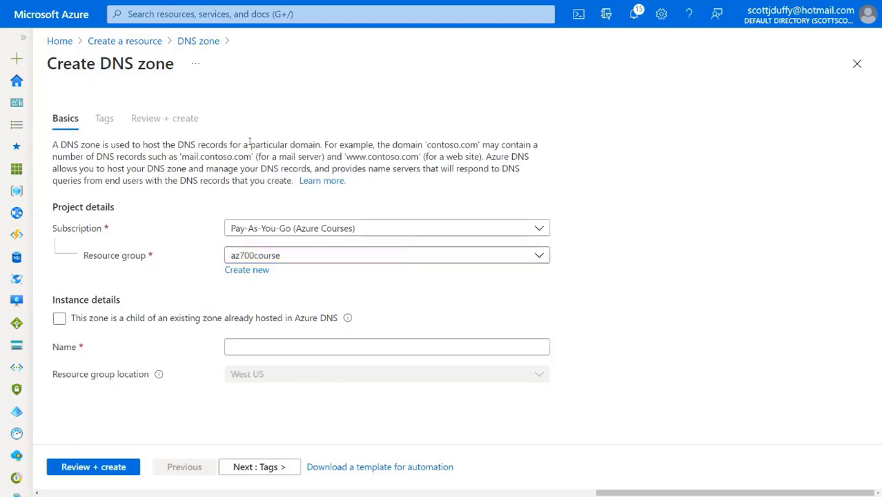
pyautogui.moveTo(180, 156); pyautogui.dragTo(384, 156)
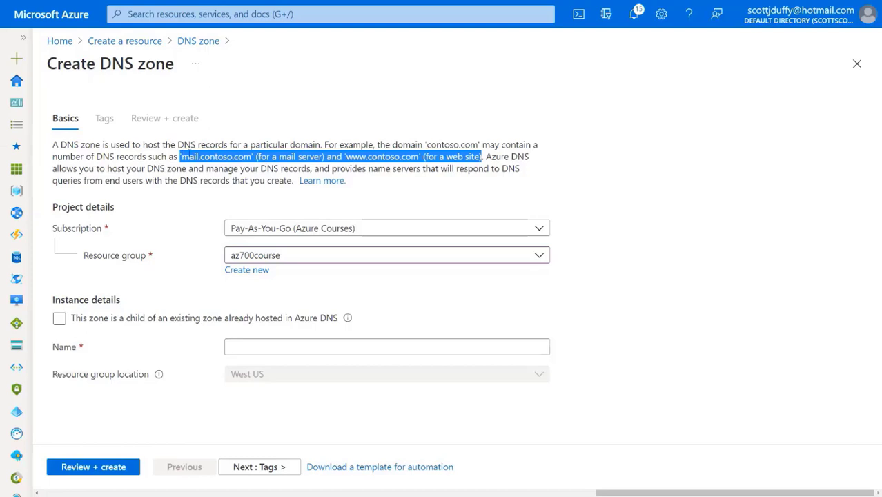
pyautogui.click(222, 424)
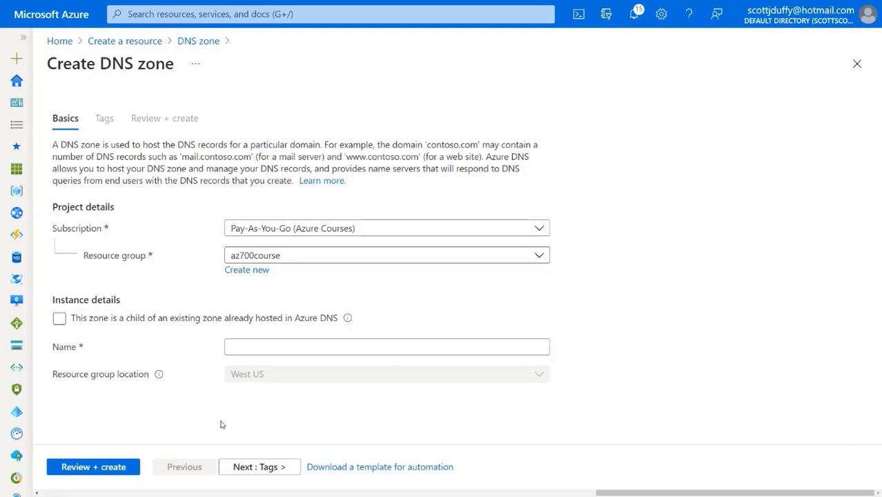
pyautogui.moveTo(266, 259)
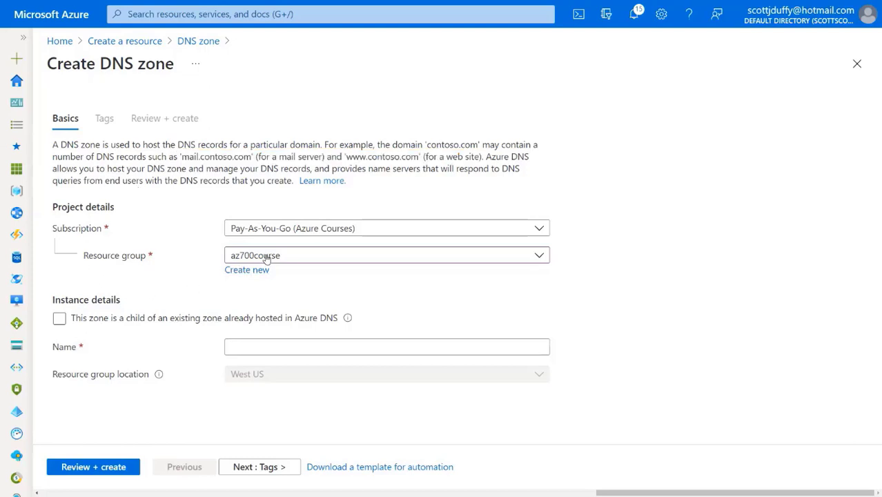
pyautogui.click(387, 346)
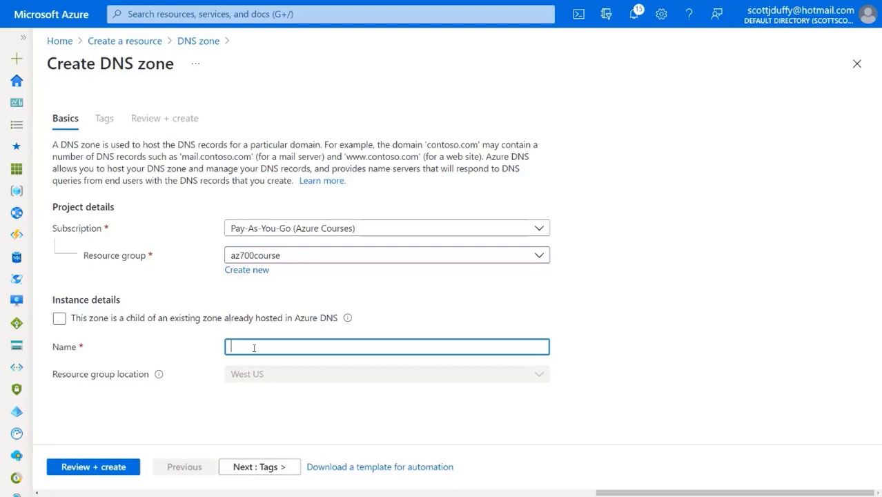
pyautogui.write('getcloudskills.xy')
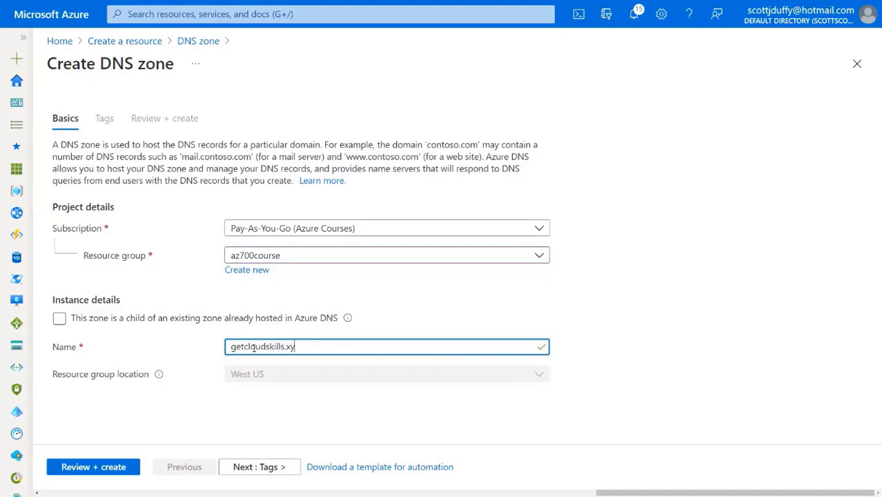
pyautogui.write('z')
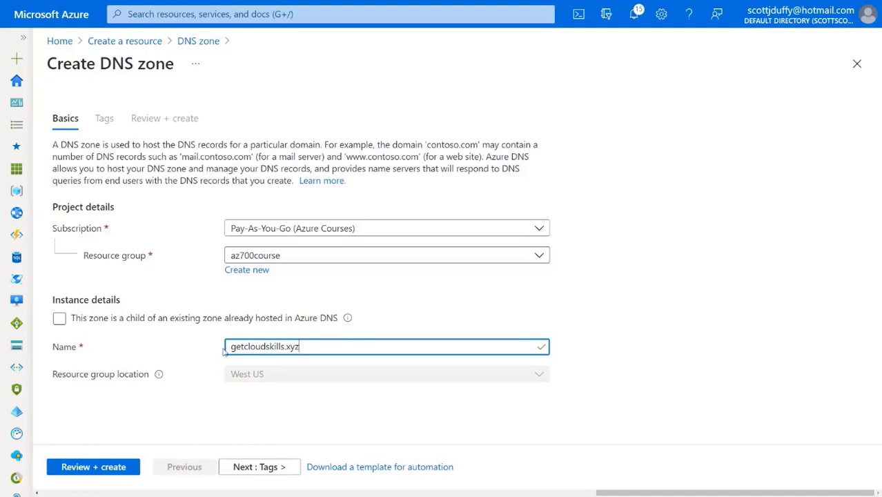
pyautogui.moveTo(242, 342)
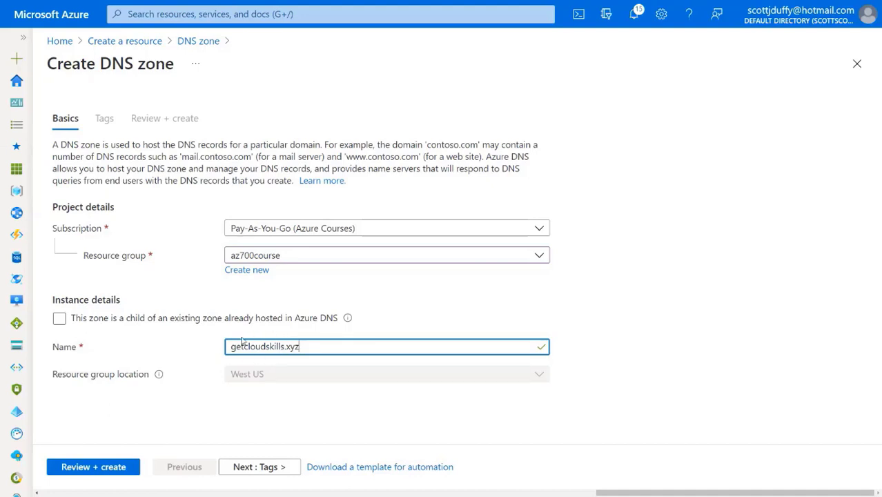
pyautogui.moveTo(166, 437)
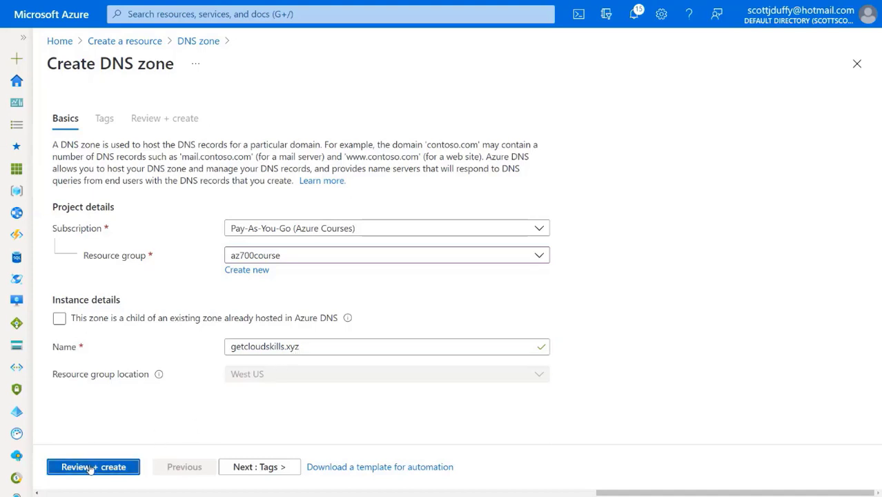
# Review and create the getcloudskills.xyz zone in az700course, then check the deployment notification.
pyautogui.click(93, 467)
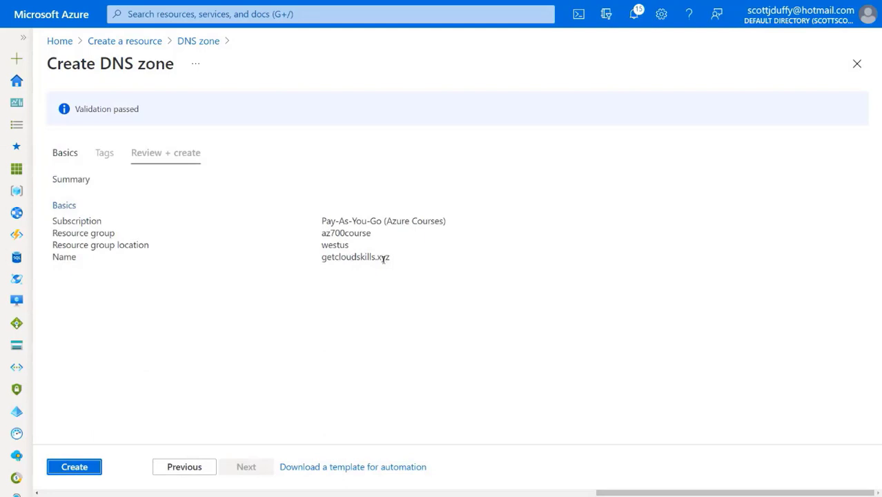
pyautogui.click(74, 467)
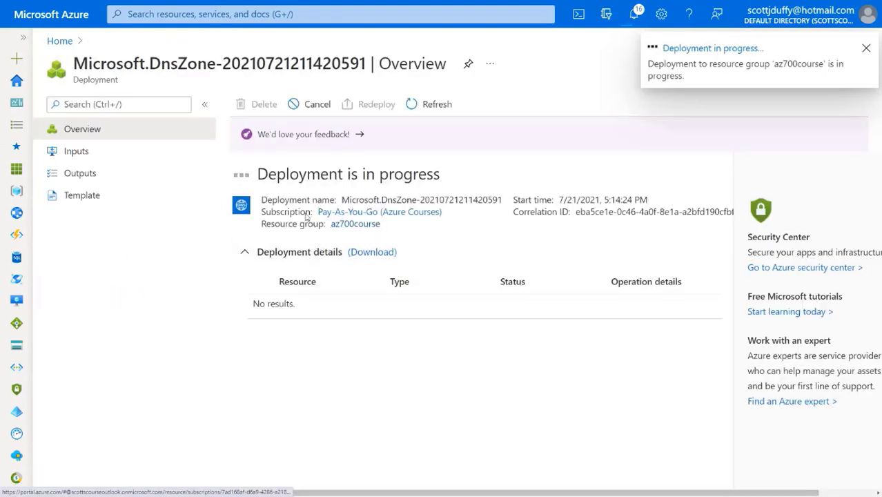
pyautogui.click(866, 48)
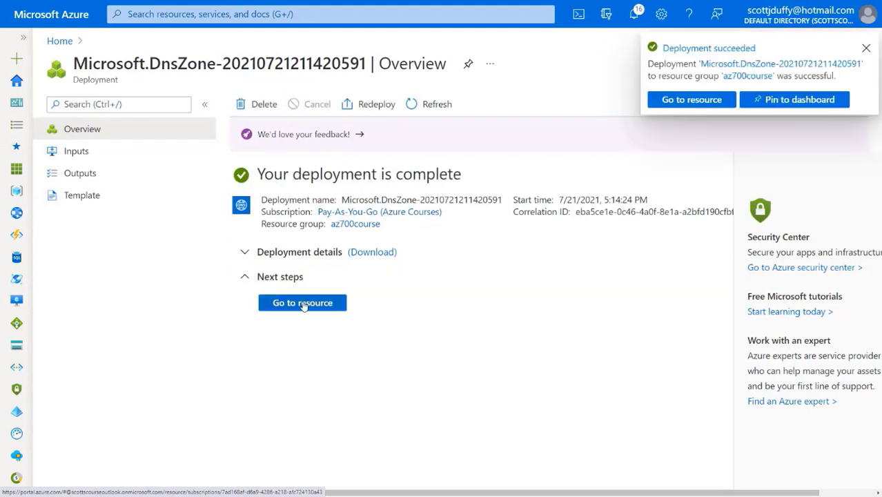
# Go to the new zone, dismiss the notification, and view Name server 1–4.
pyautogui.click(302, 303)
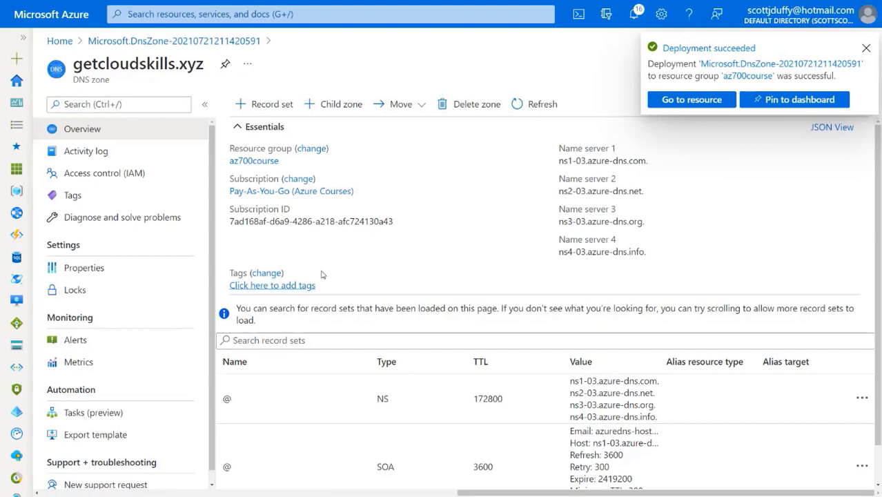
pyautogui.click(867, 48)
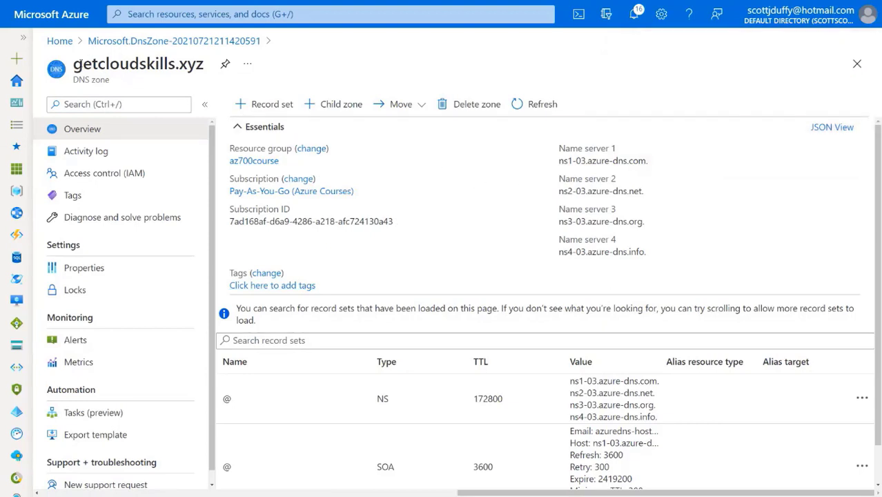
pyautogui.doubleClick(137, 63)
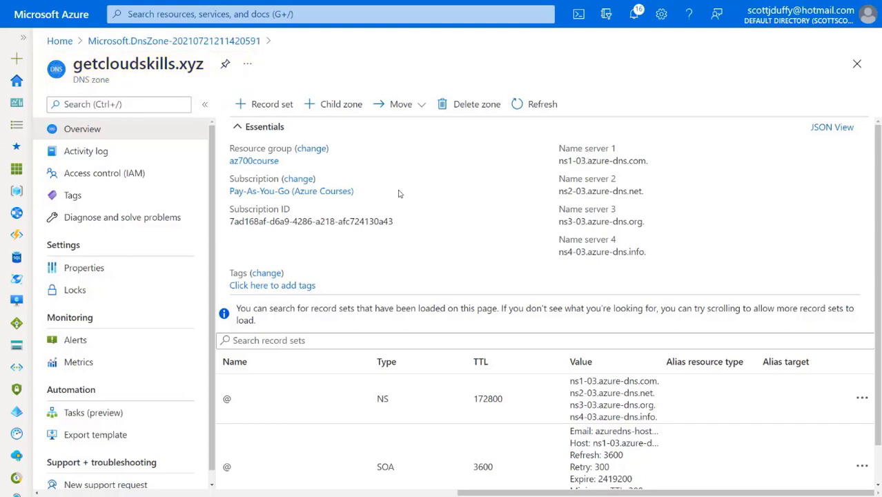
pyautogui.moveTo(432, 272)
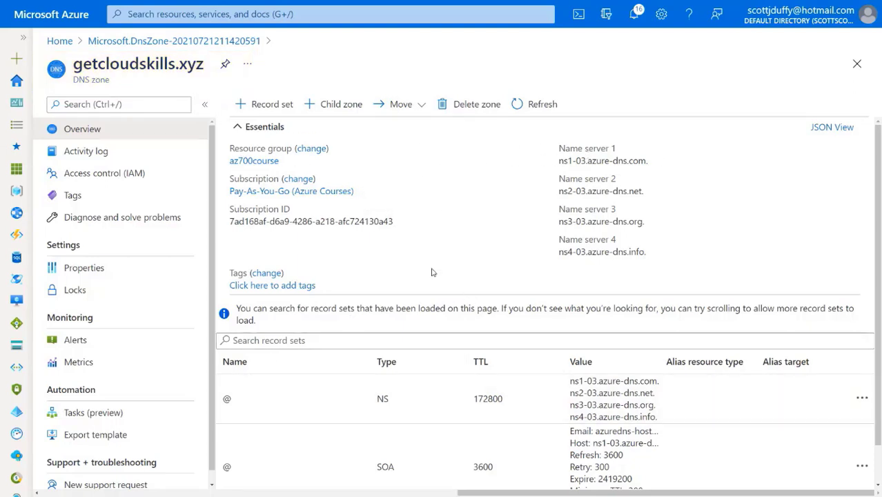
pyautogui.moveTo(715, 270)
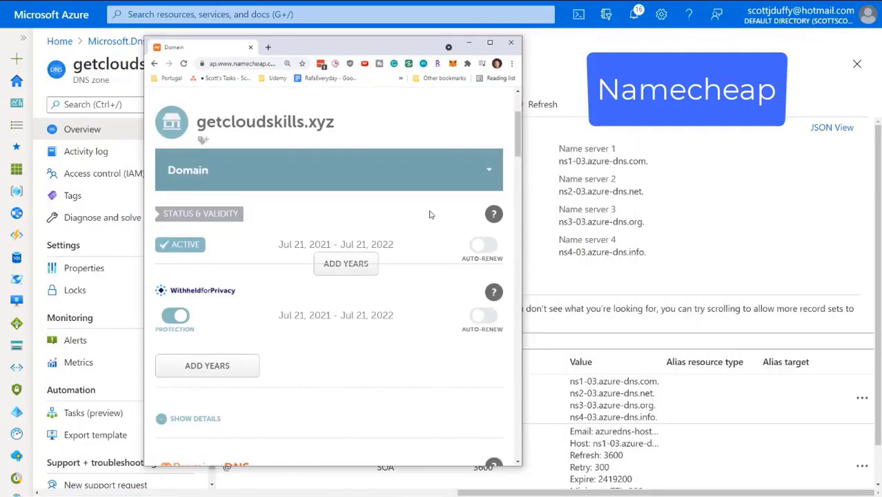
pyautogui.moveTo(292, 198)
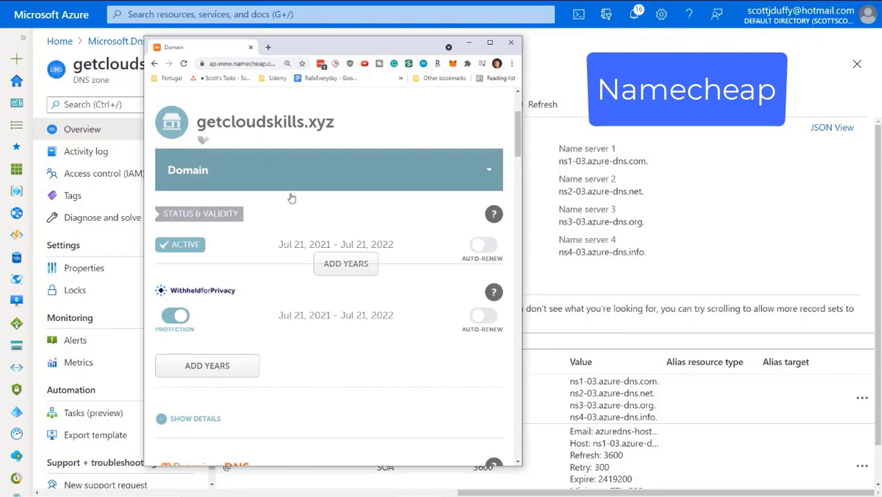
# Scroll to NAMESERVERS on getcloudskills.xyz and open the Namecheap BasicDNS dropdown.
pyautogui.scroll(-3)
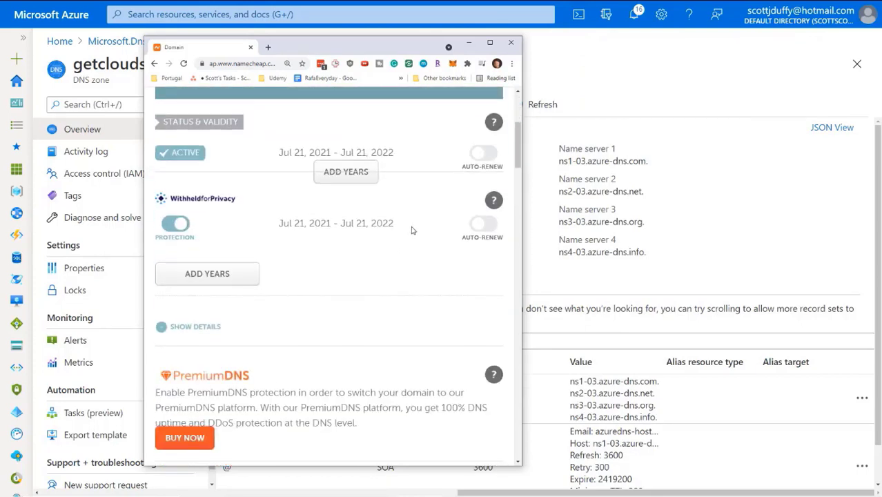
pyautogui.scroll(-3)
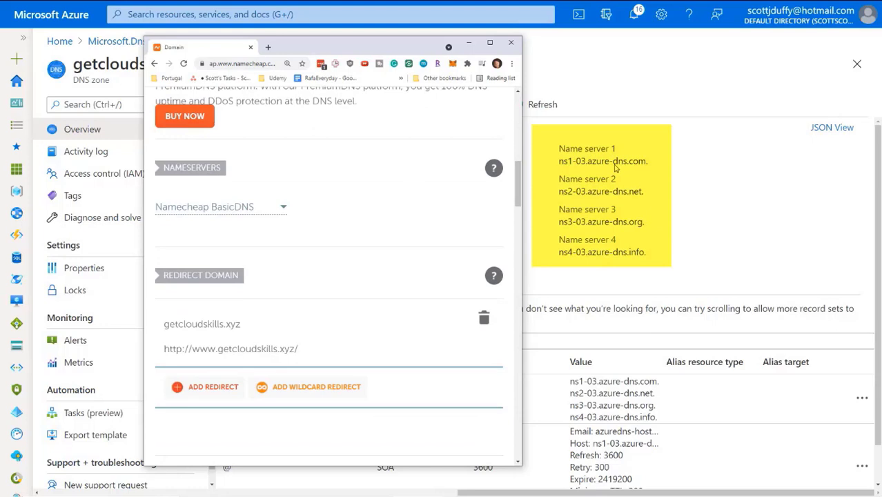
pyautogui.moveTo(621, 265)
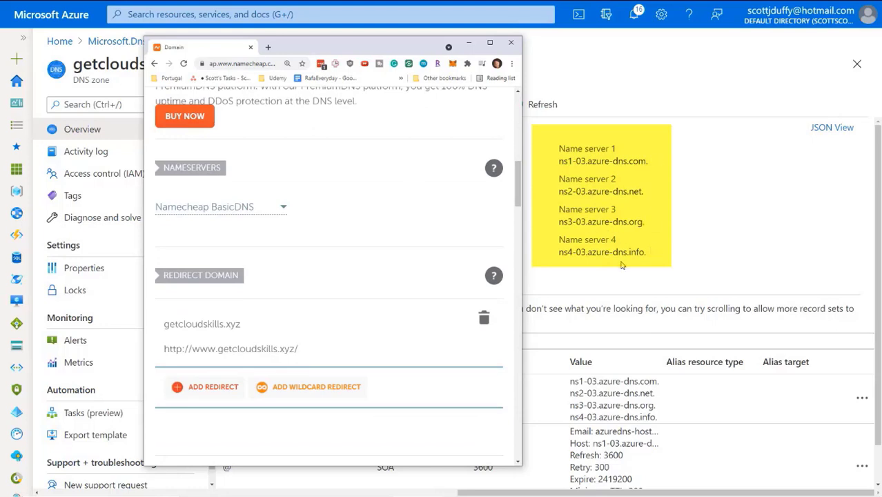
pyautogui.click(221, 206)
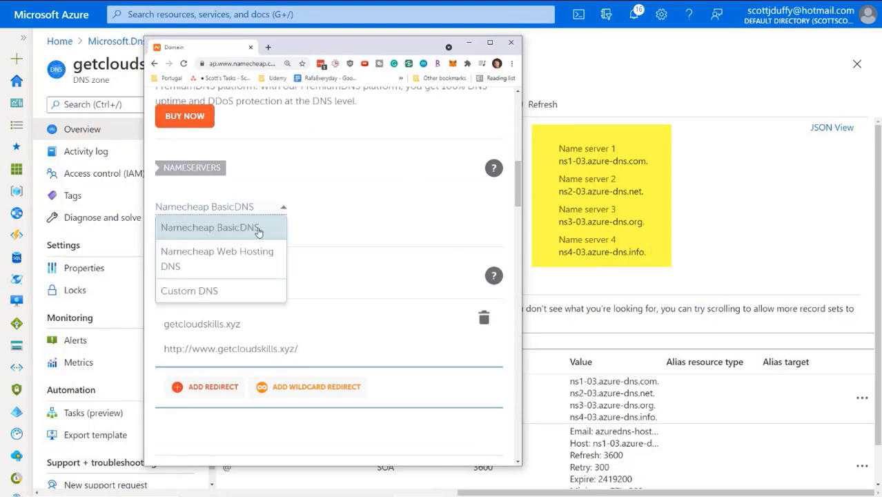
# Choose Custom DNS and enter the four azure-dns servers ending .com, .net, .org, .info.
pyautogui.click(189, 290)
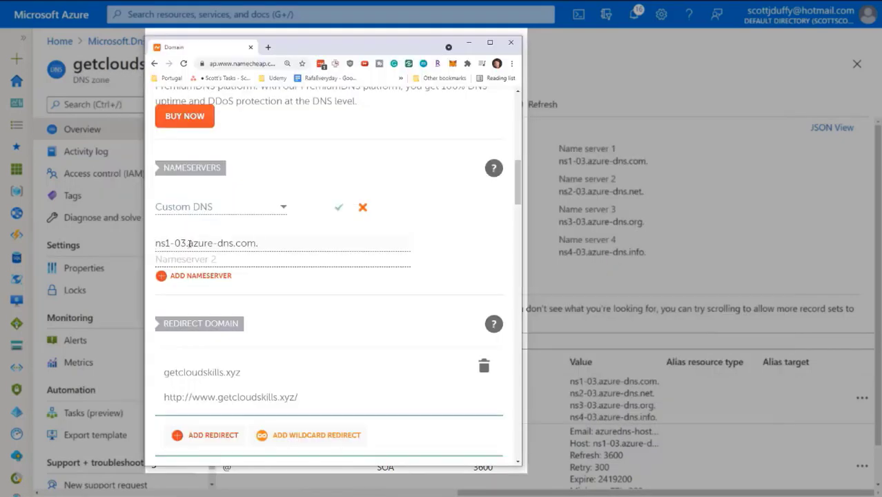
pyautogui.write('ns1-03.azure-dns.com.')
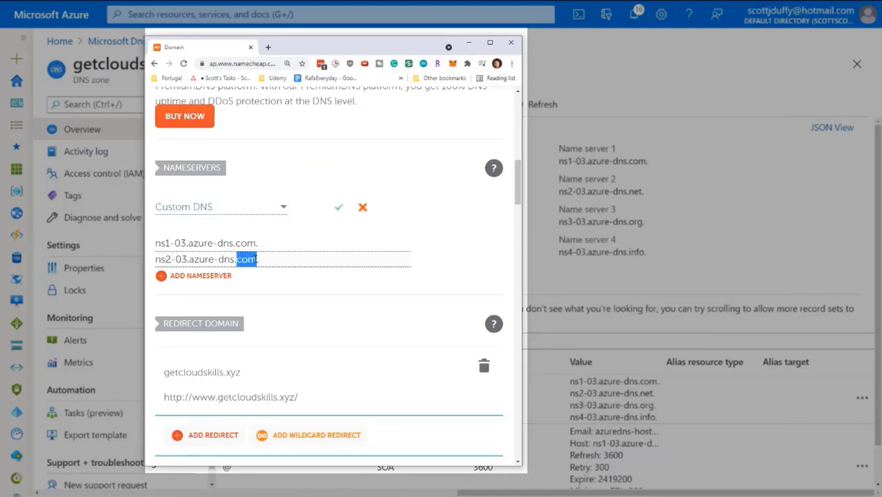
pyautogui.write('net')
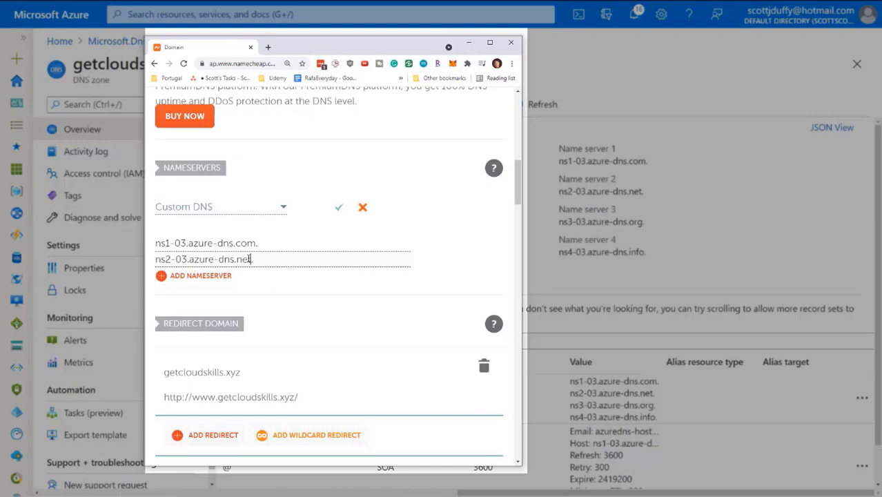
pyautogui.moveTo(549, 222)
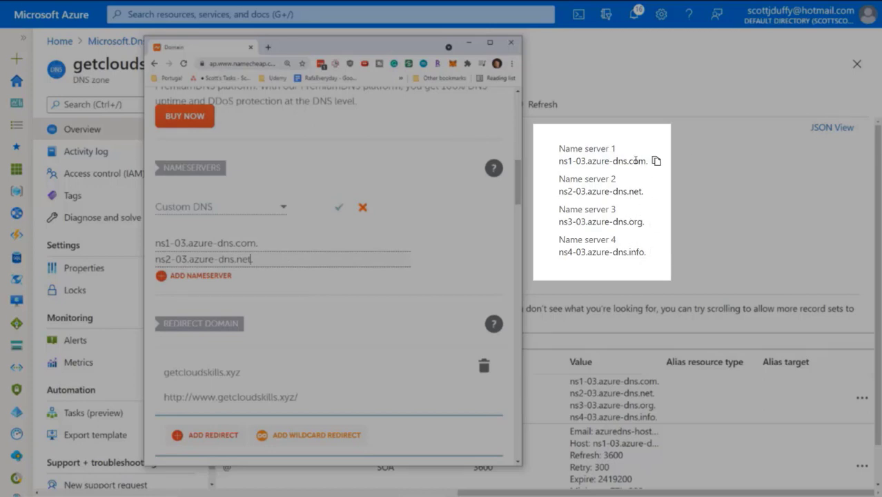
pyautogui.moveTo(634, 237)
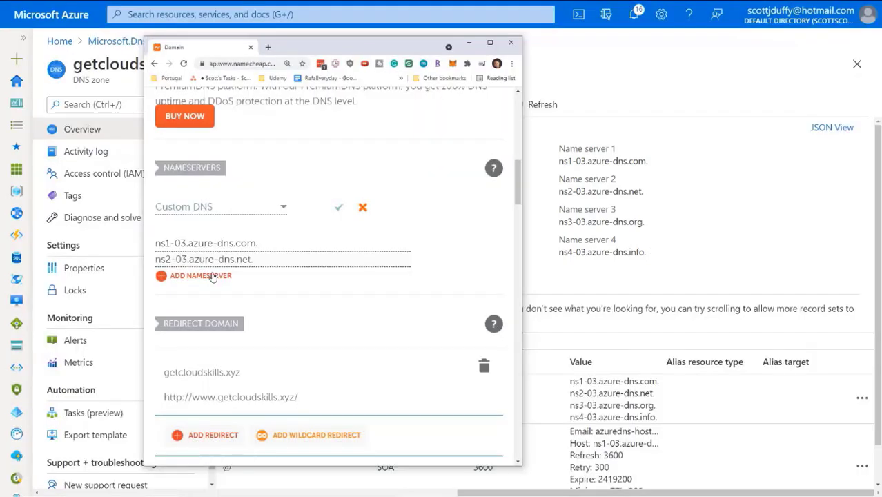
pyautogui.click(200, 275)
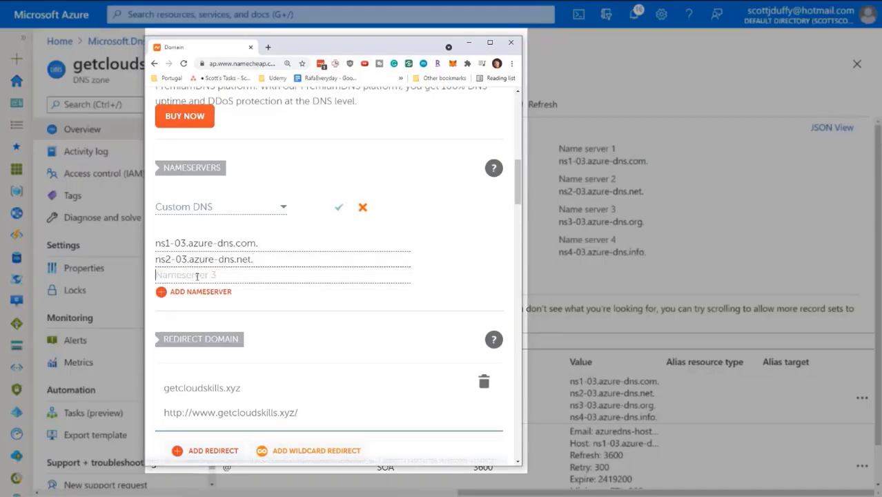
pyautogui.write('ns3-03.azure-dns.com.')
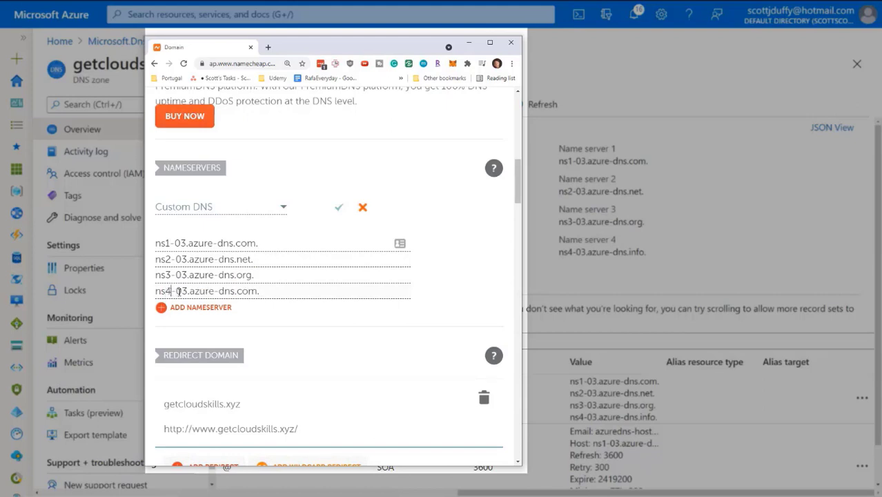
pyautogui.doubleClick(245, 290)
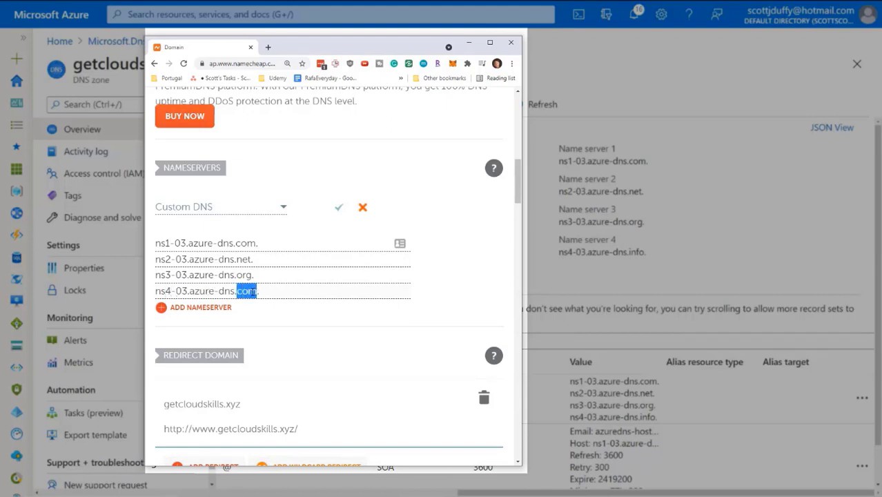
pyautogui.write('info')
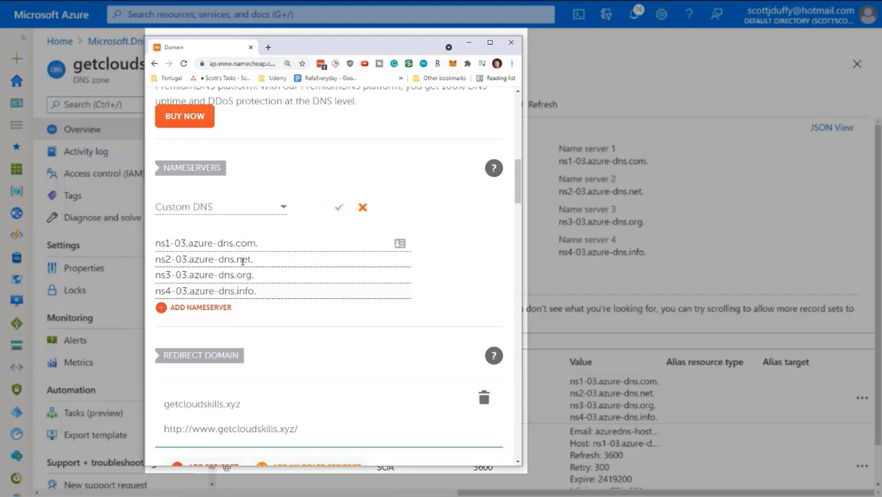
pyautogui.moveTo(574, 164)
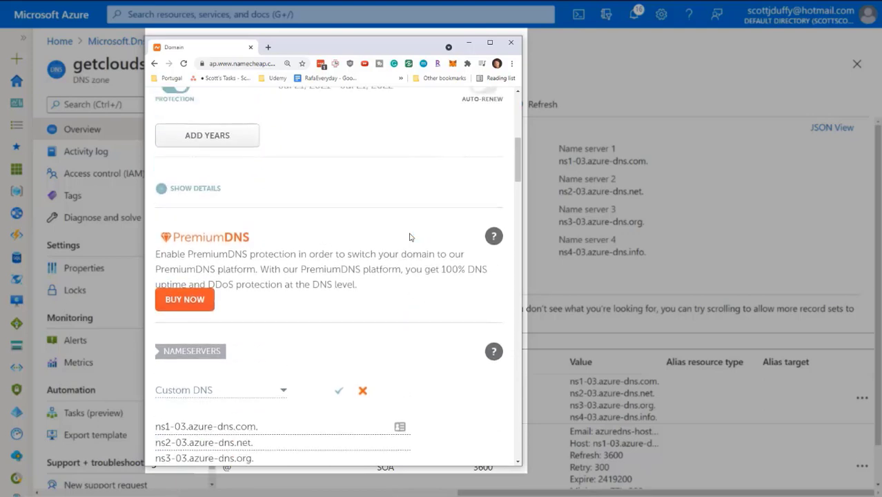
# Save the custom nameserver list with the green checkmark beside Custom DNS.
pyautogui.scroll(-3)
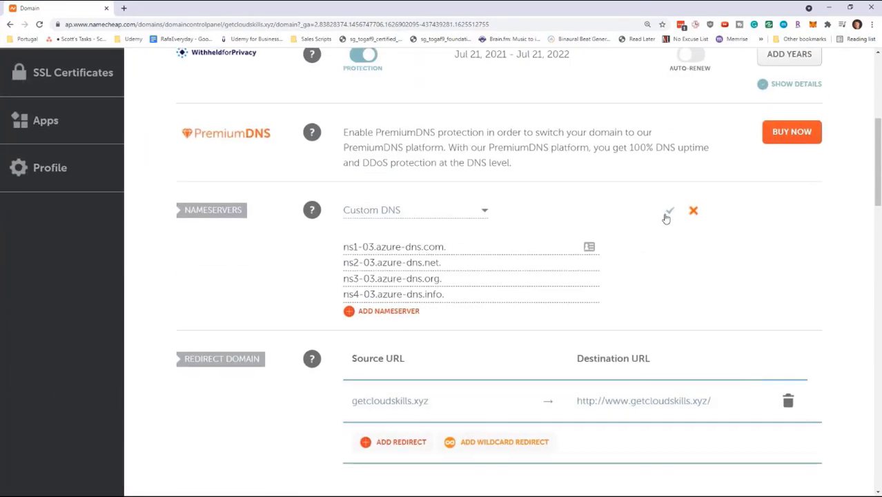
pyautogui.click(669, 211)
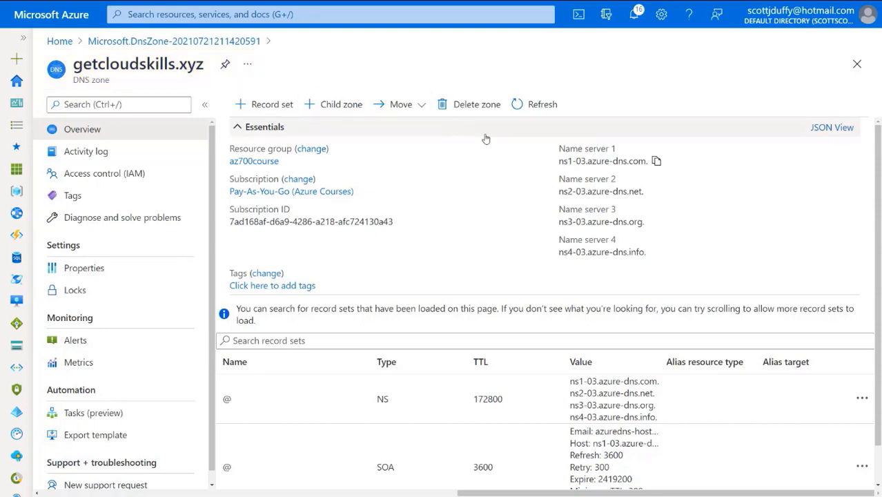
pyautogui.scroll(-3)
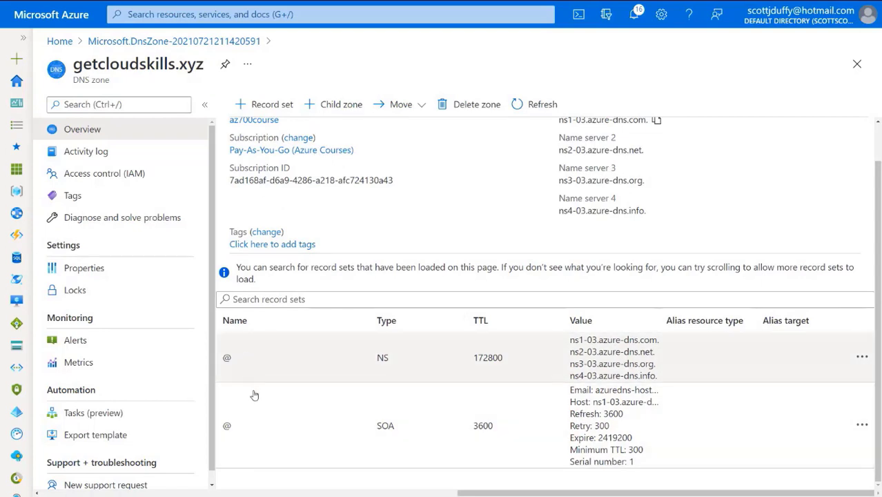
pyautogui.scroll(-3)
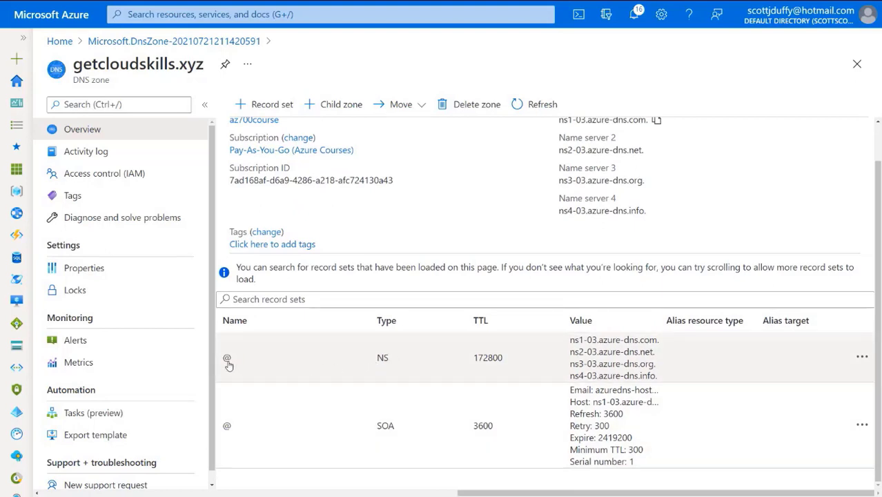
pyautogui.moveTo(262, 364)
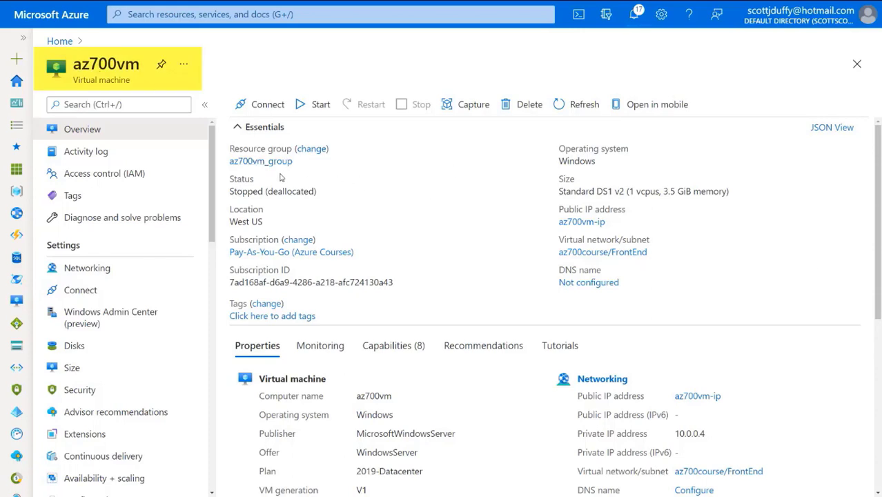
pyautogui.moveTo(280, 191)
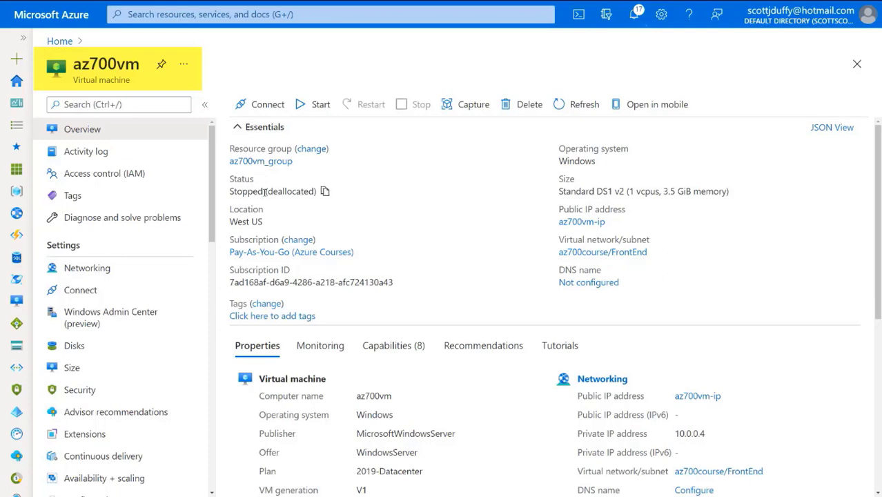
pyautogui.moveTo(429, 249)
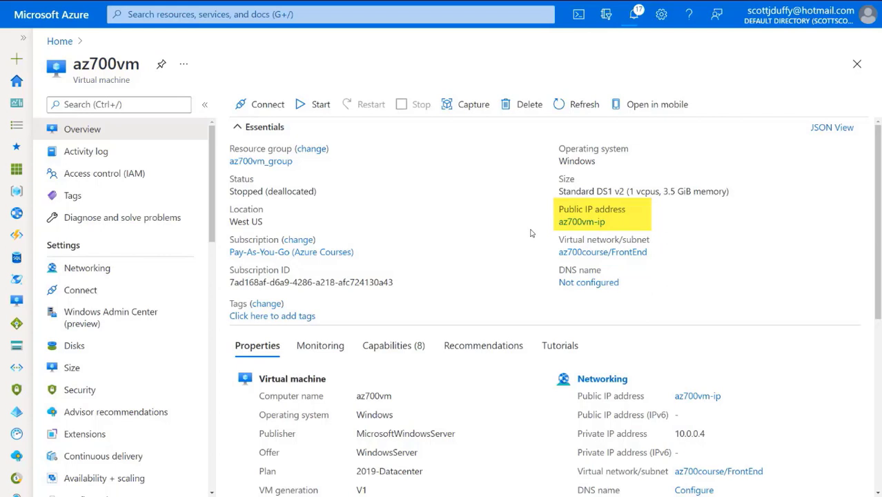
# Start az700vm, copy its public IP 13.73.38.17, and launch the RDP connection.
pyautogui.click(320, 104)
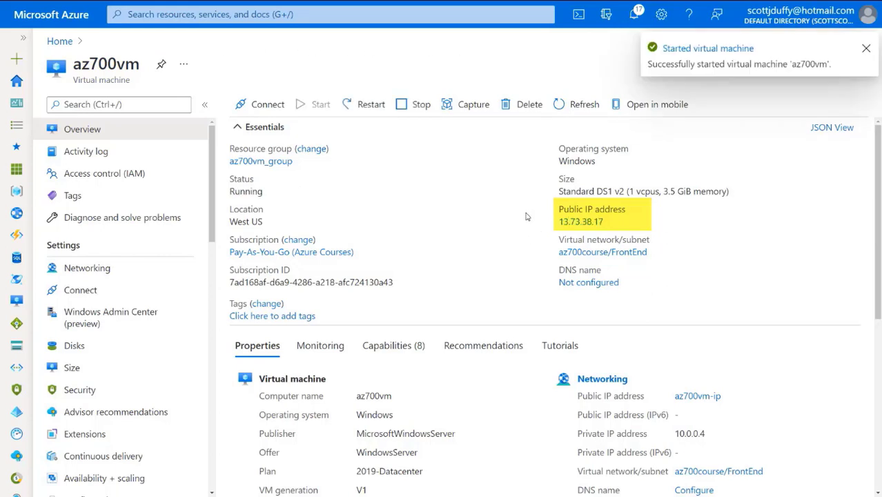
pyautogui.moveTo(497, 228)
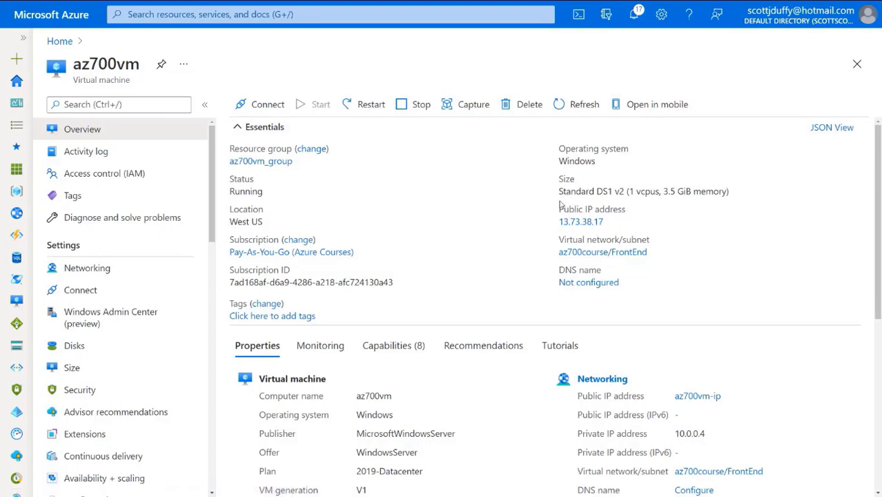
pyautogui.moveTo(311, 157)
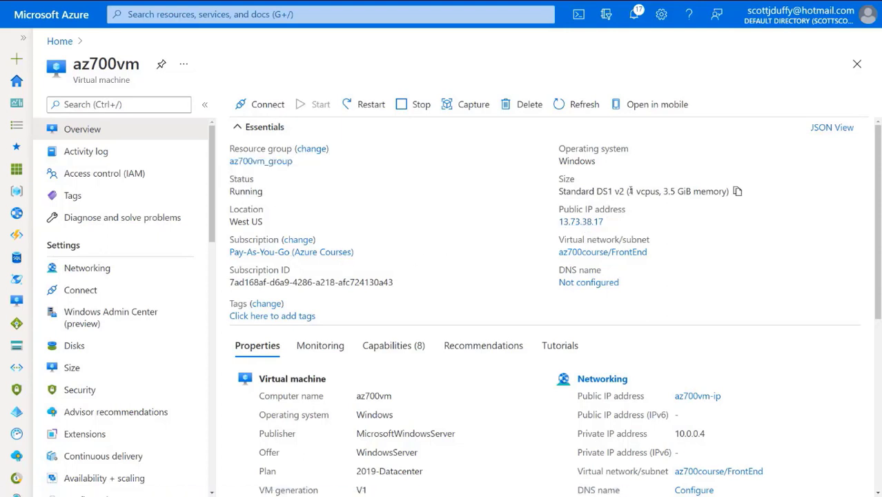
pyautogui.doubleClick(677, 191)
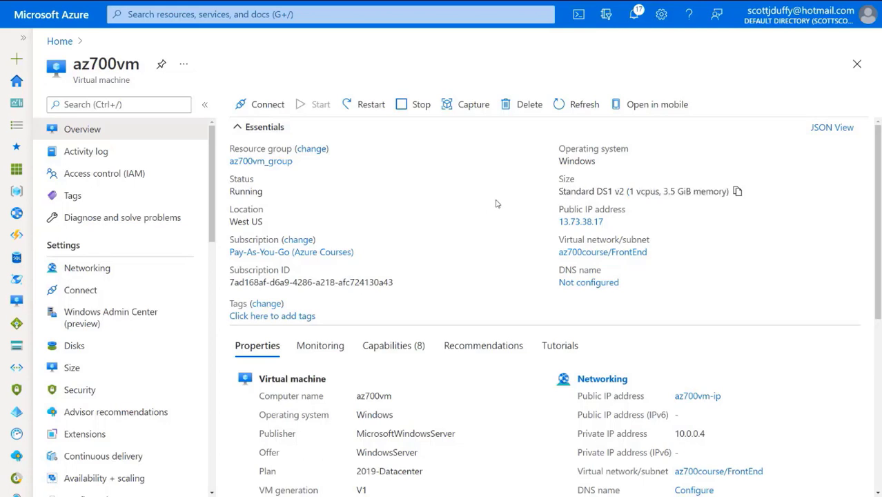
pyautogui.moveTo(577, 204)
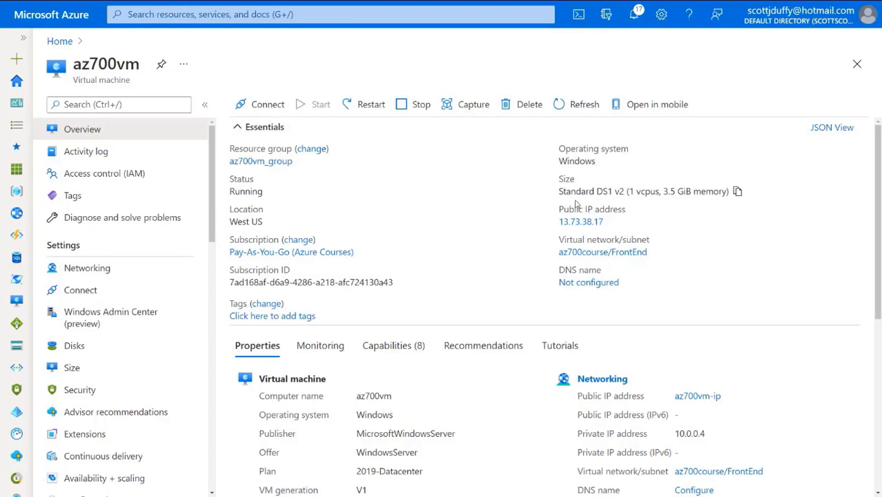
pyautogui.moveTo(594, 191)
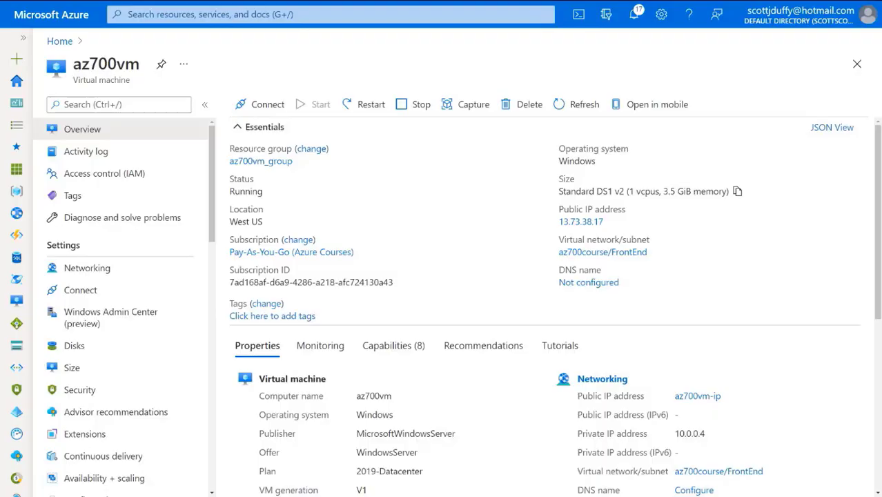
pyautogui.click(267, 105)
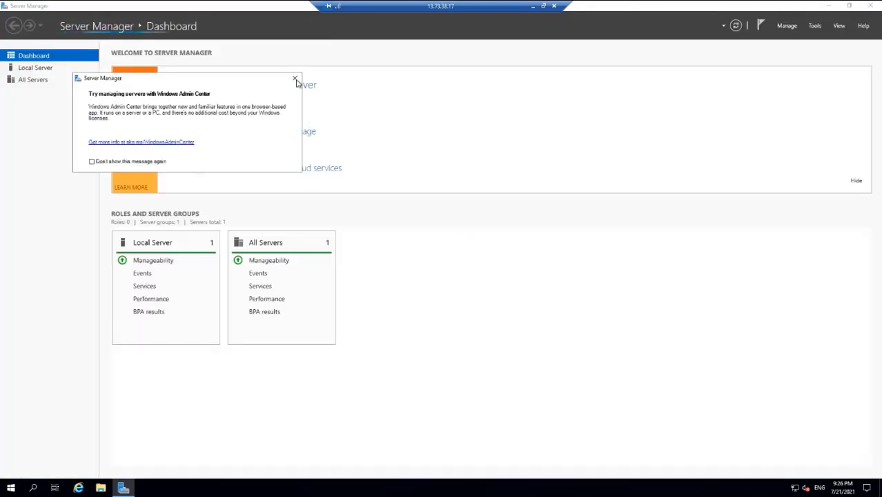
# Dismiss the Admin Center popup and run Add Roles to install Web Server (IIS).
pyautogui.click(296, 78)
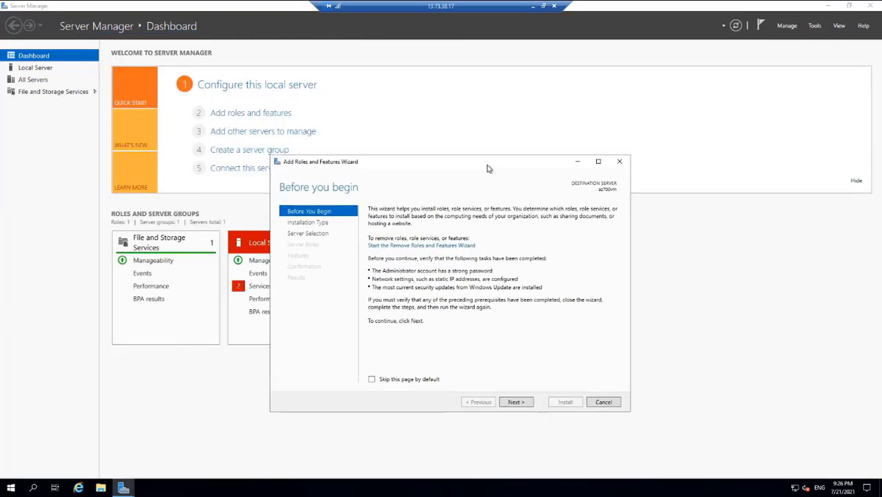
pyautogui.click(517, 402)
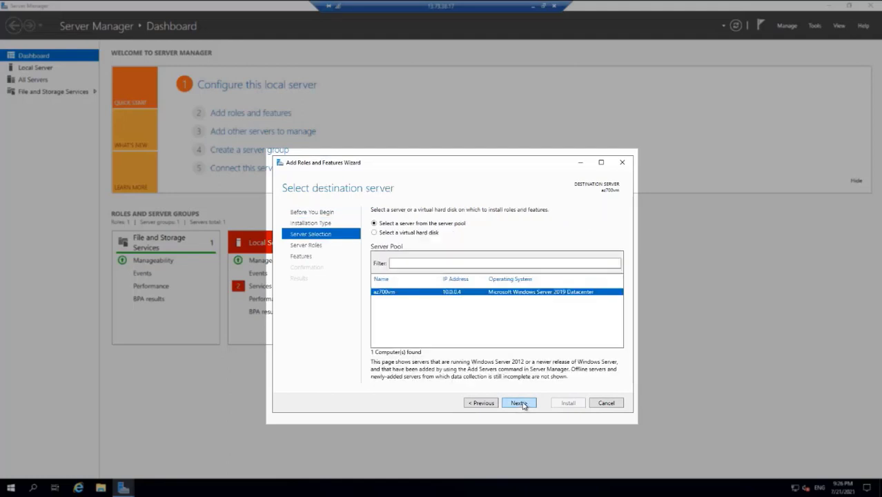
pyautogui.click(519, 402)
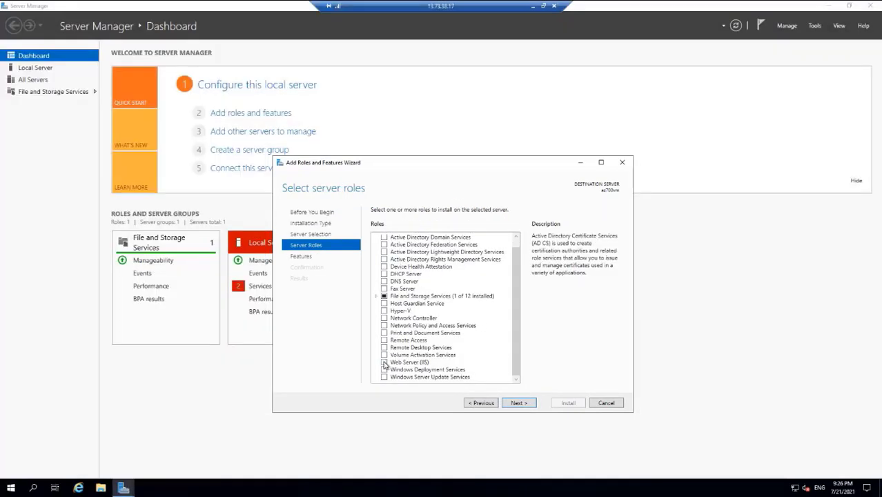
pyautogui.click(519, 402)
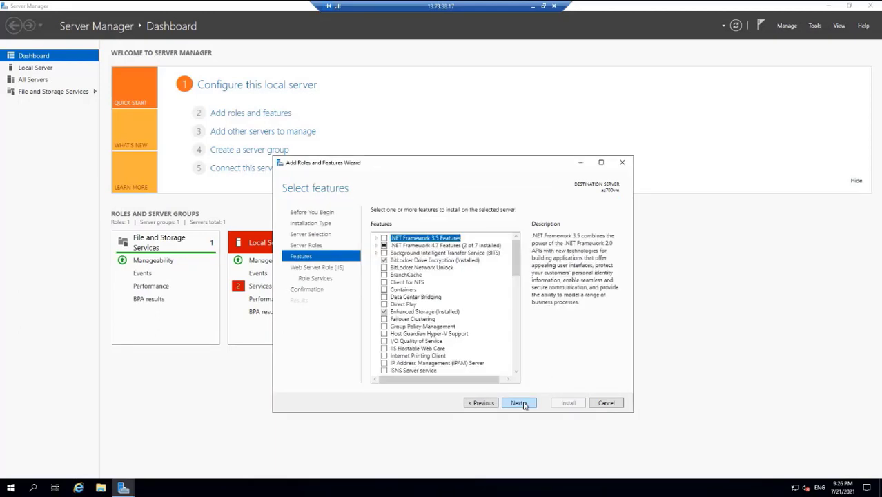
pyautogui.click(517, 402)
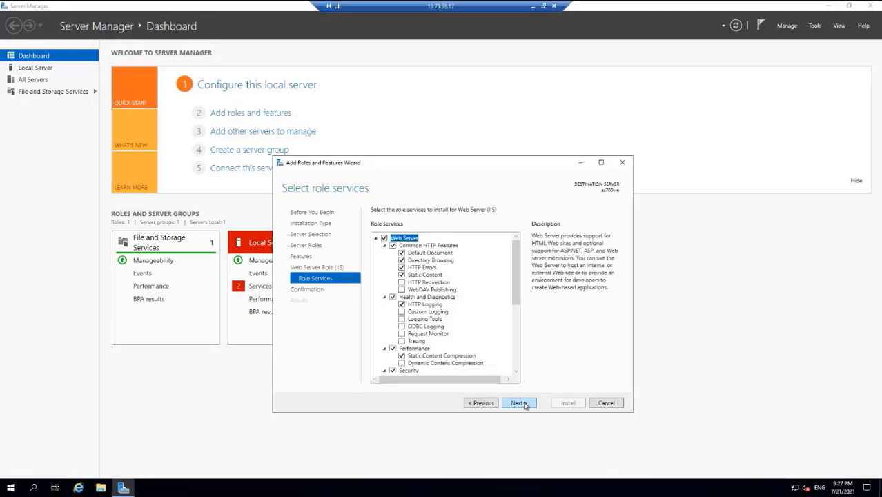
pyautogui.click(517, 402)
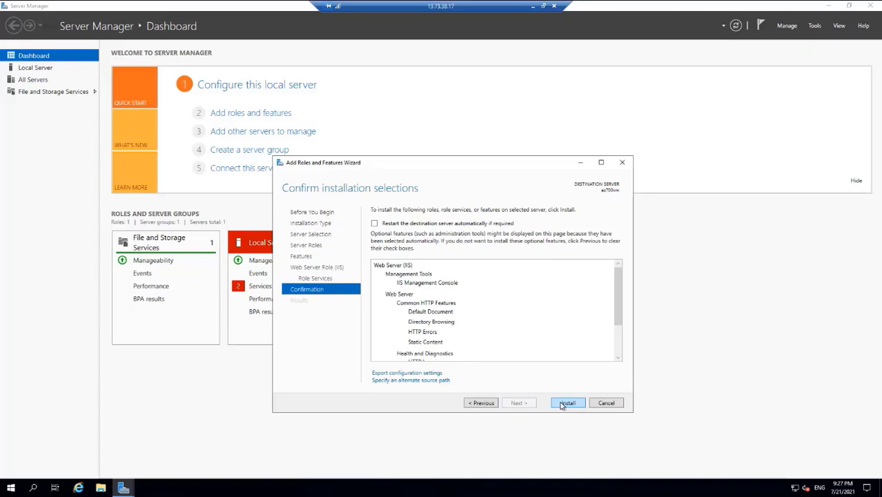
pyautogui.click(567, 402)
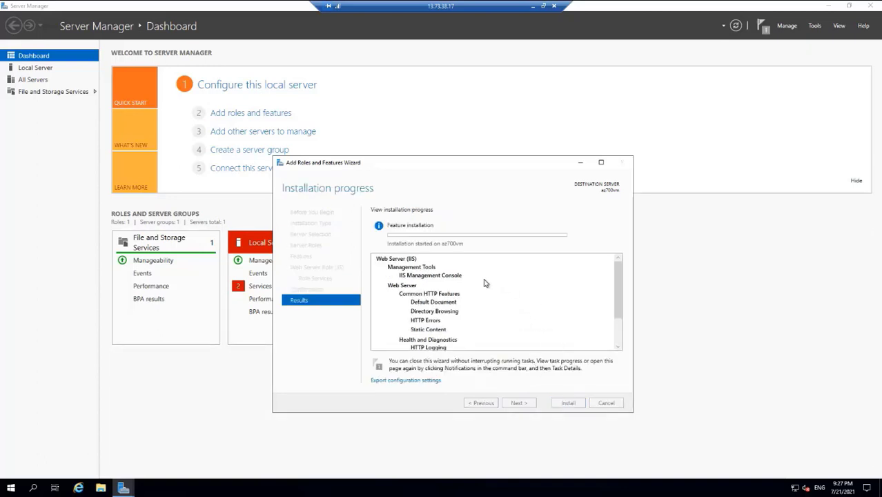
pyautogui.moveTo(495, 224)
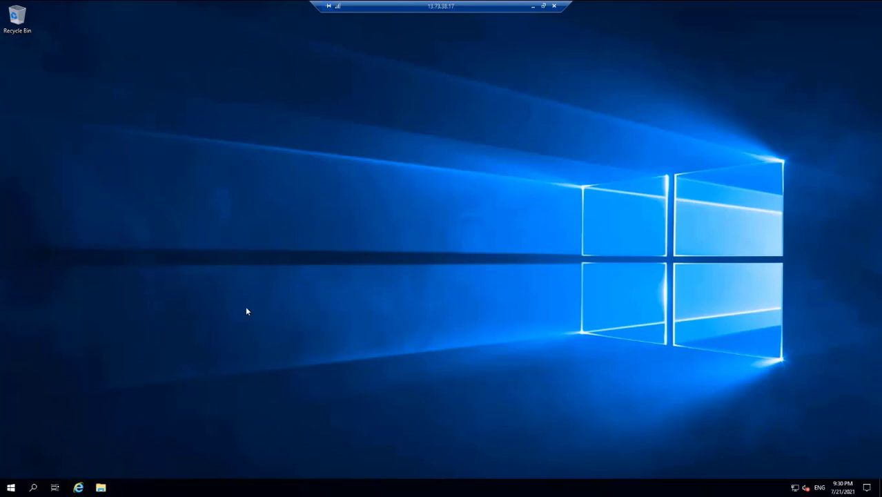
# Browse to localhost in Internet Explorer on az700vm to see the IIS welcome page.
pyautogui.click(78, 488)
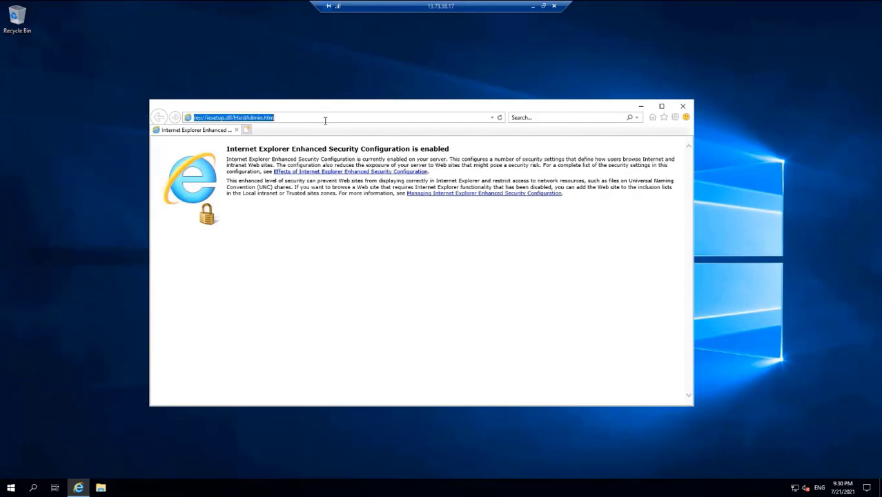
pyautogui.write('localhost/')
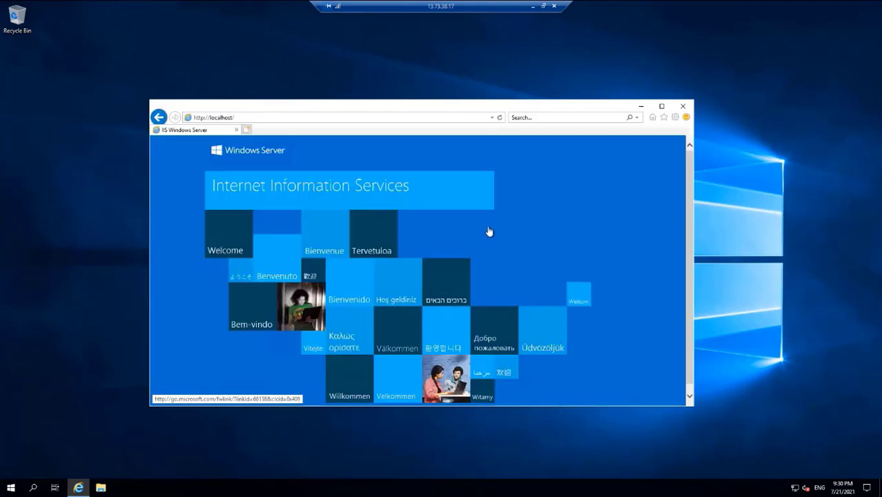
pyautogui.moveTo(540, 114)
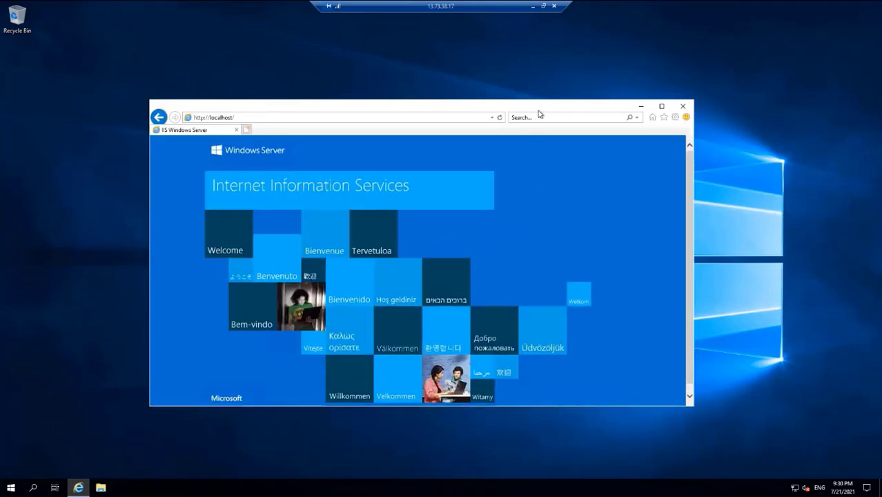
pyautogui.click(10, 487)
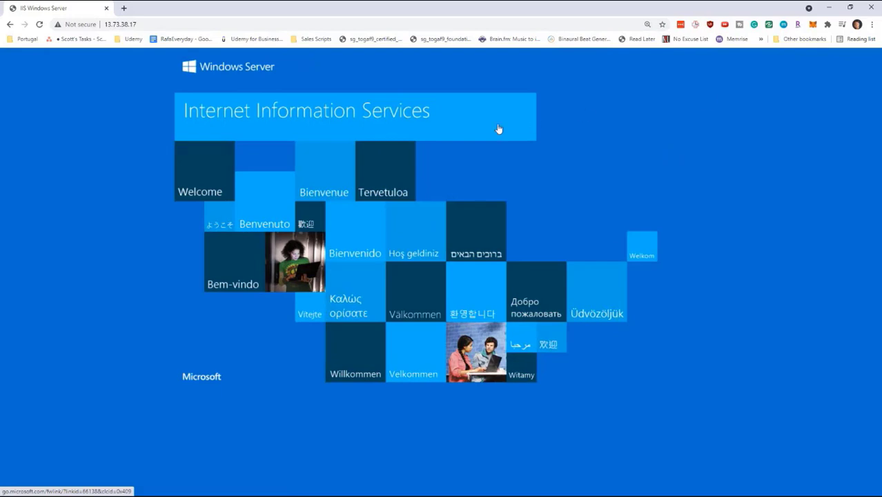
# View the IIS welcome page at 13.73.38.17 in Chrome, then minimize the browser.
pyautogui.click(121, 24)
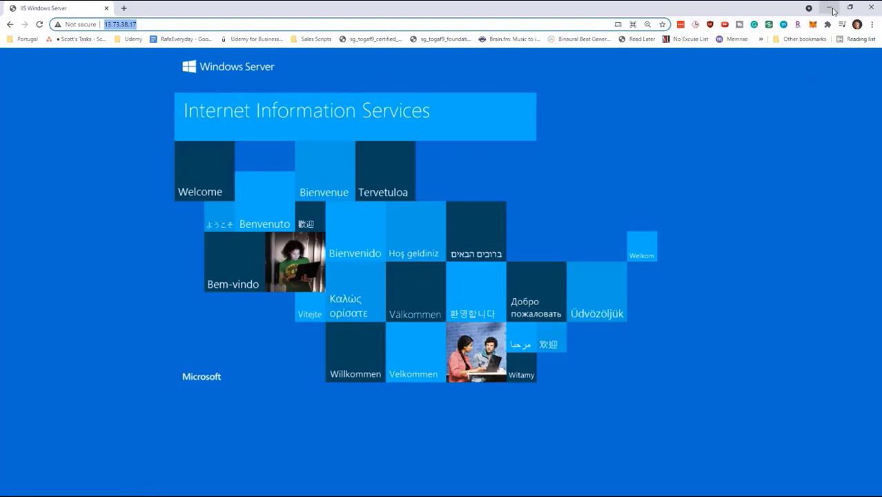
pyautogui.click(829, 8)
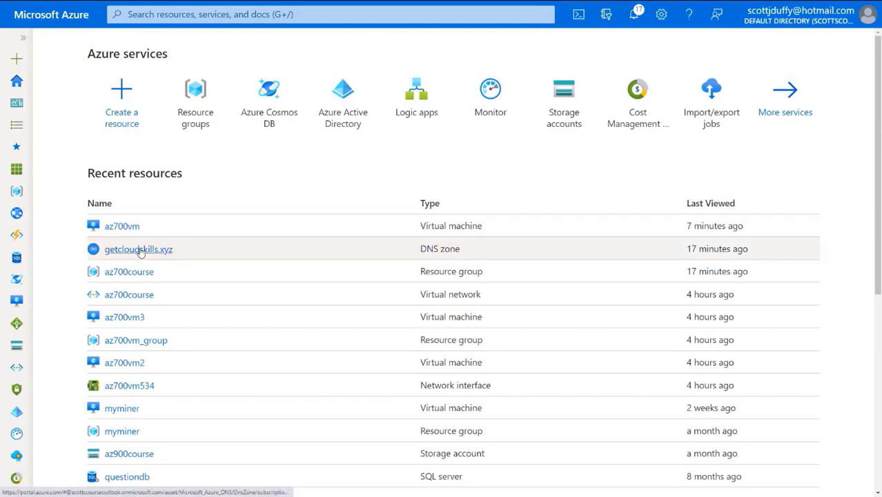
# In getcloudskills.xyz, create an @ A record to 13.73.38.17 with a 5-minute TTL.
pyautogui.click(138, 250)
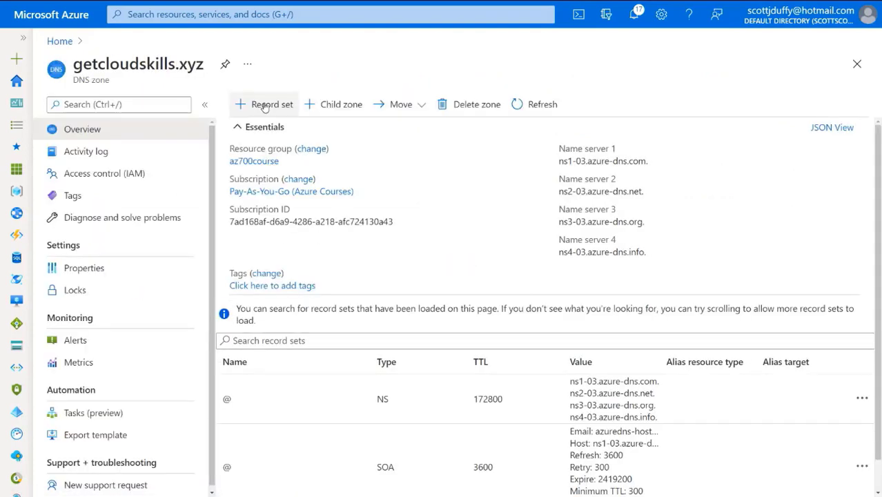
pyautogui.click(264, 104)
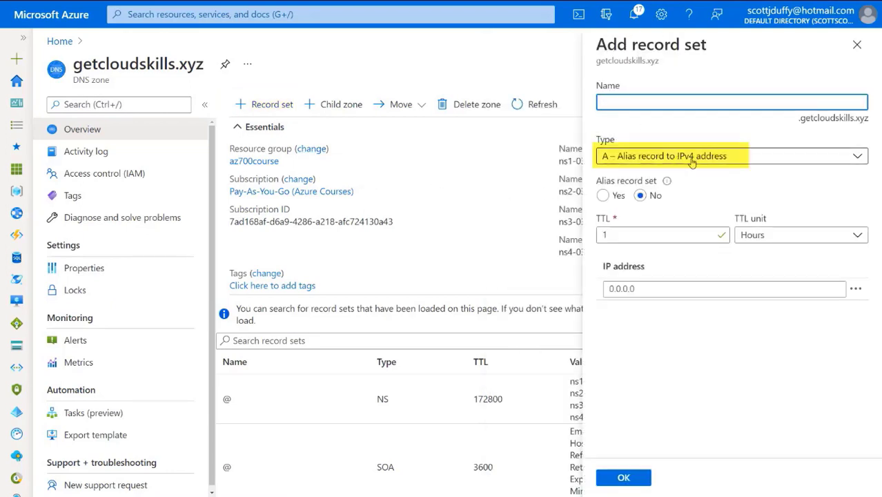
pyautogui.write('@')
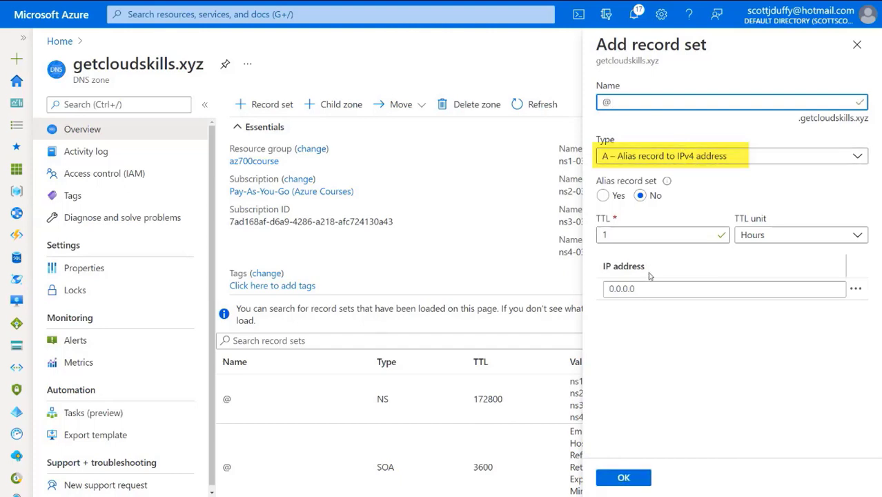
pyautogui.write('13.73.38.17')
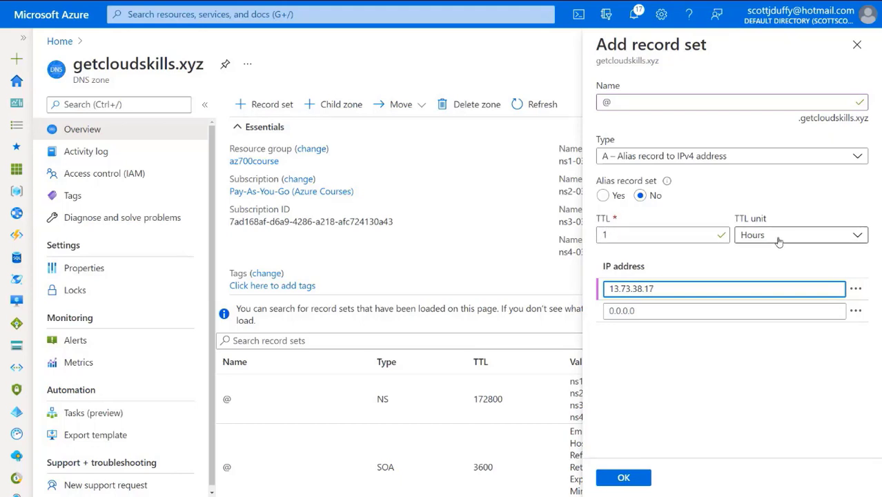
pyautogui.click(801, 234)
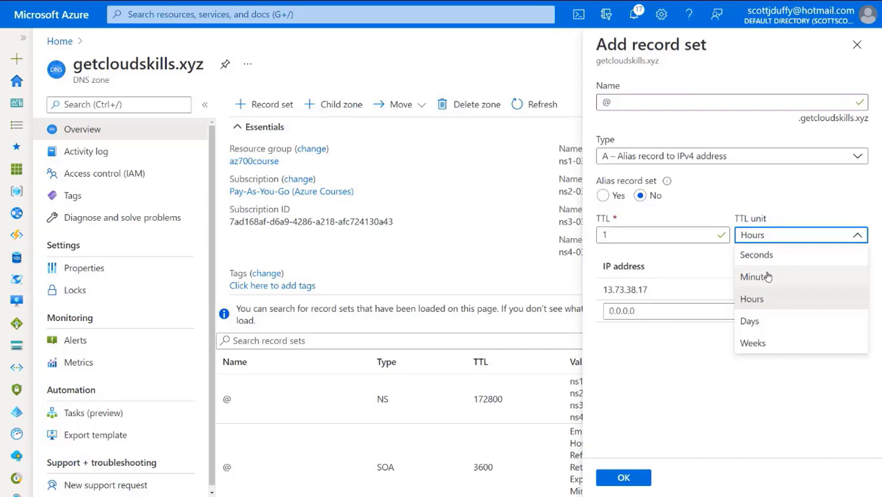
pyautogui.click(756, 276)
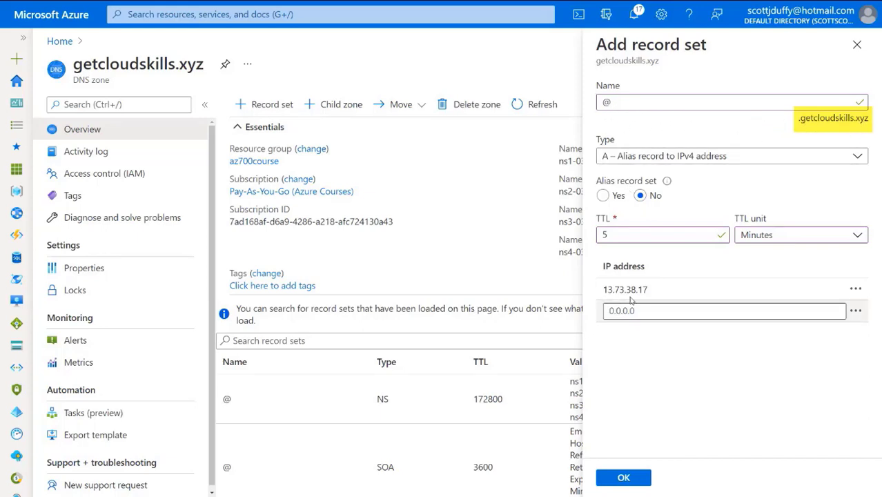
pyautogui.click(623, 477)
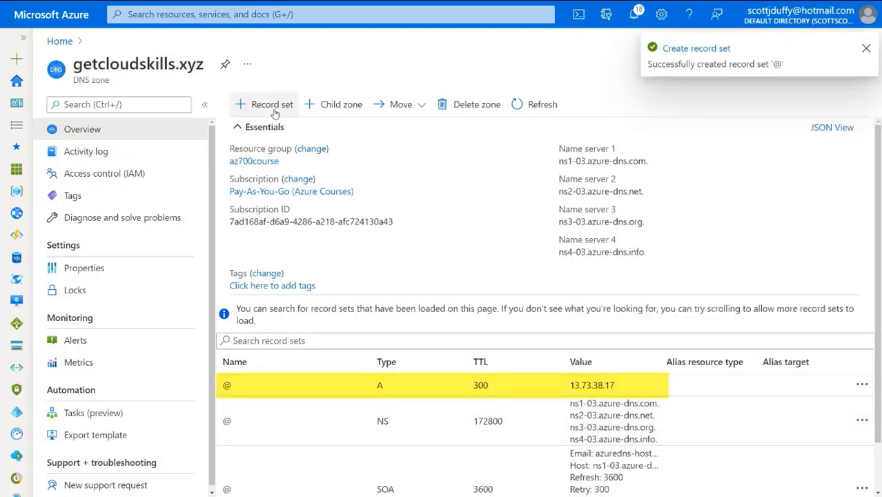
# Create a www CNAME record aliasing getcloudskills.xyz with TTL 5 minutes.
pyautogui.click(265, 104)
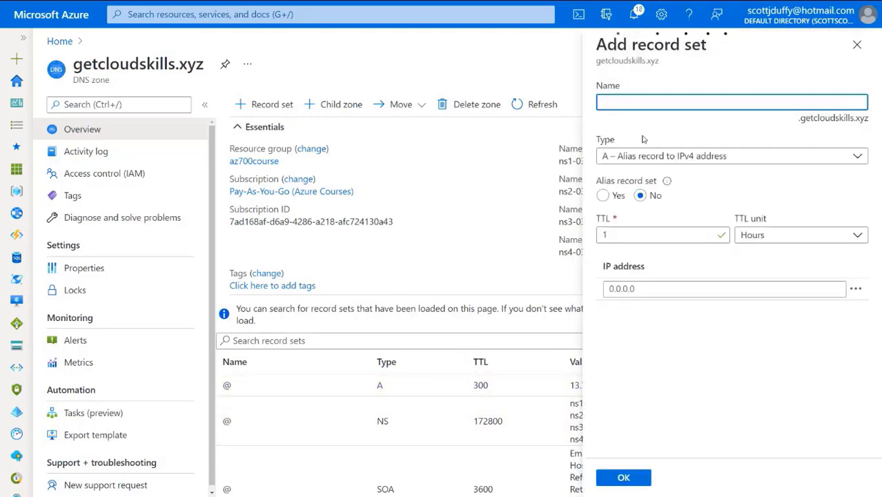
pyautogui.write('www')
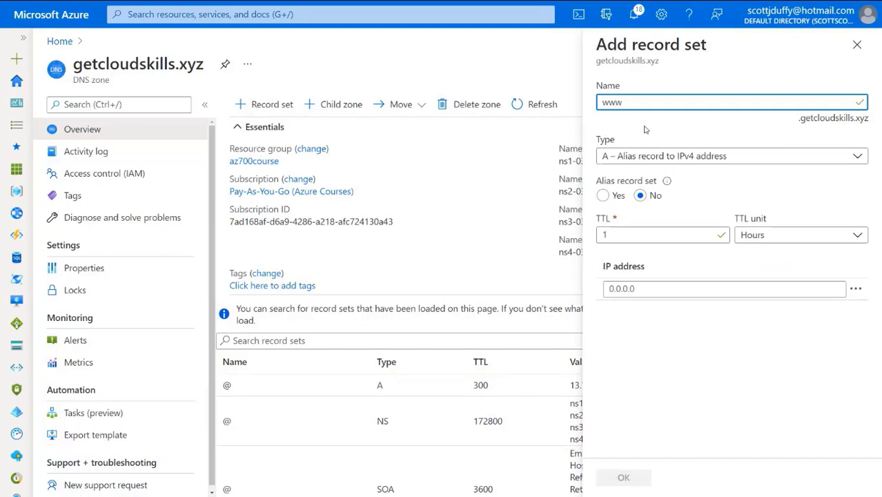
pyautogui.click(731, 155)
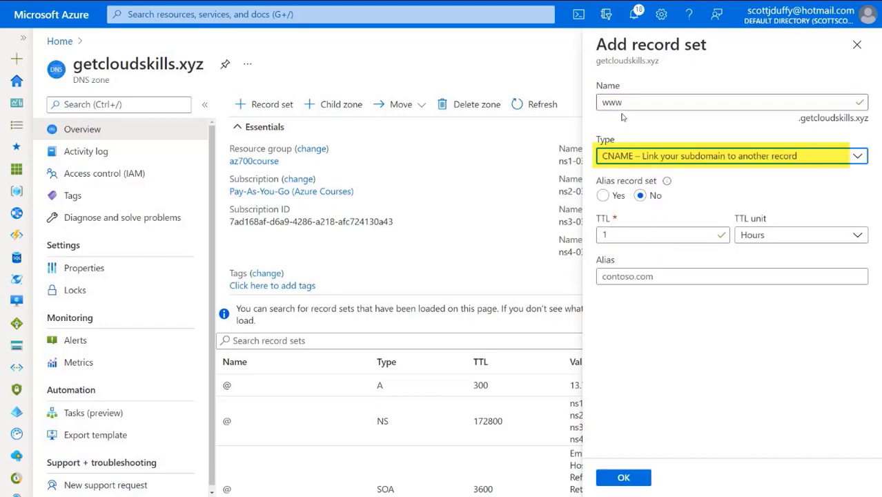
pyautogui.click(732, 277)
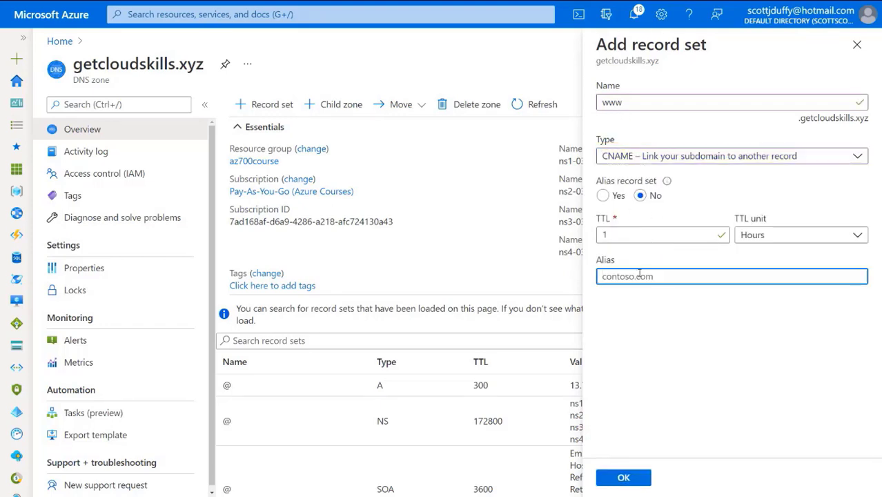
pyautogui.write('getcloudskills.xyz')
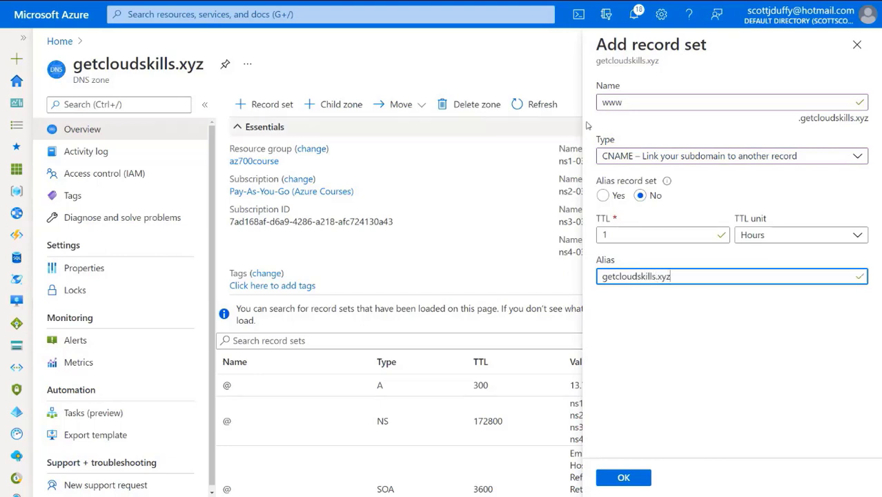
pyautogui.tripleClick(687, 276)
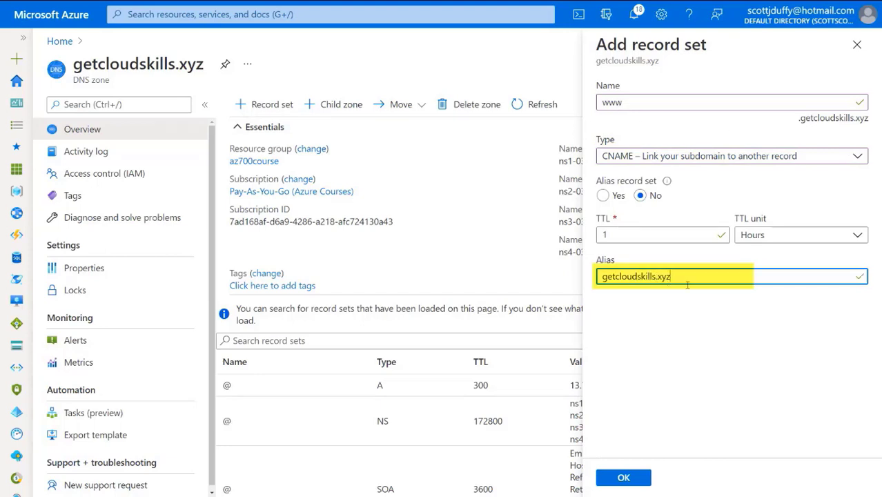
pyautogui.click(662, 235)
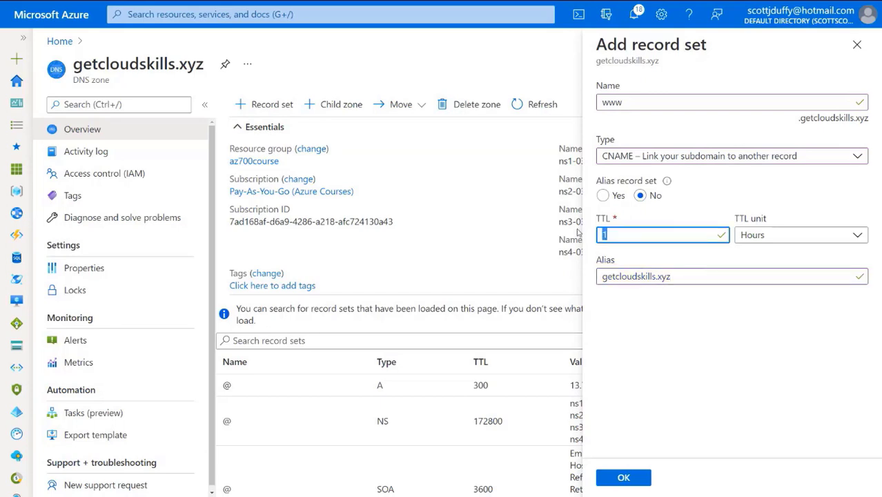
pyautogui.write('5')
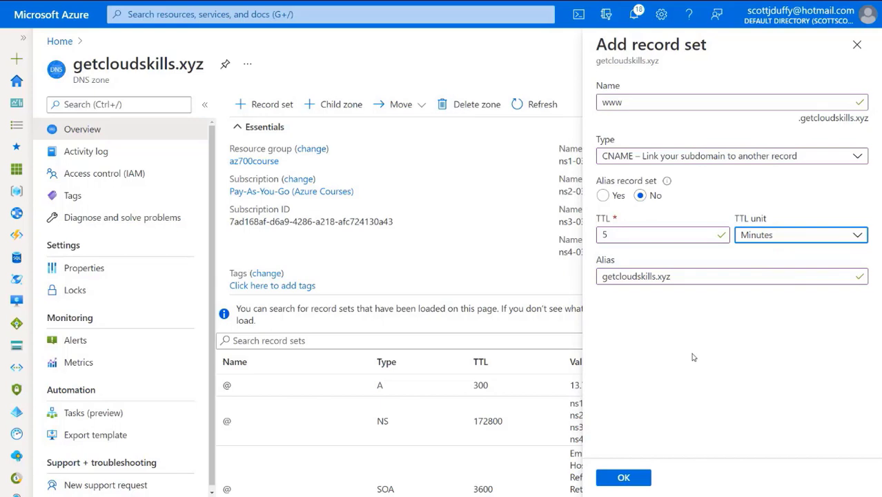
pyautogui.click(623, 477)
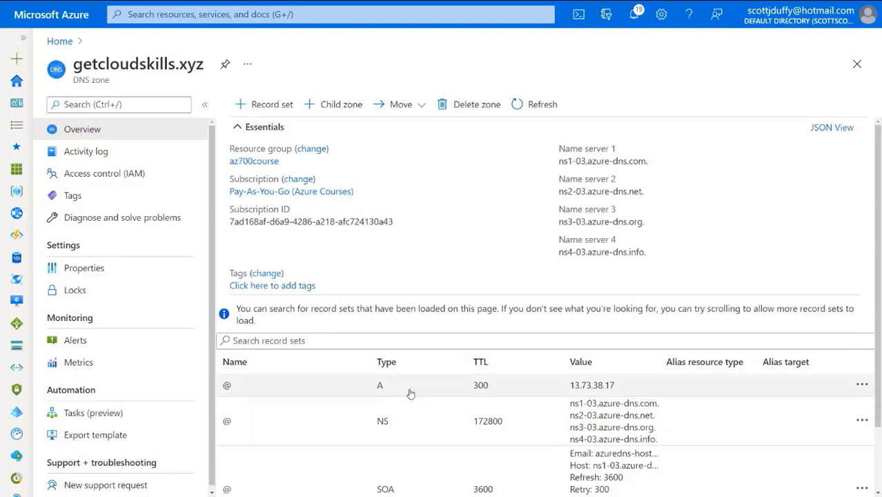
pyautogui.scroll(-3)
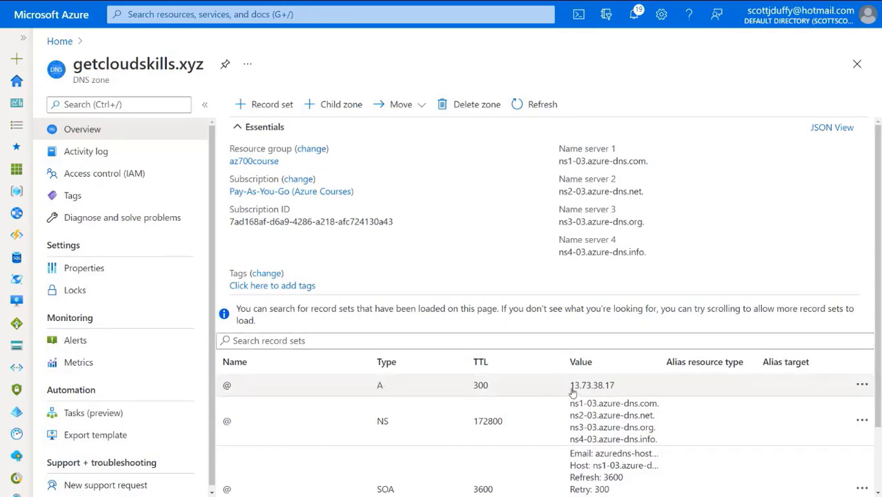
pyautogui.doubleClick(591, 384)
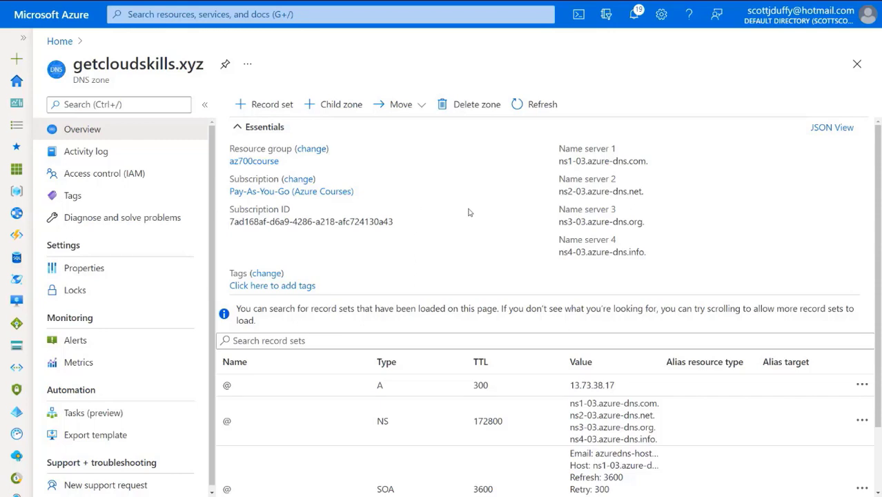
pyautogui.scroll(-3)
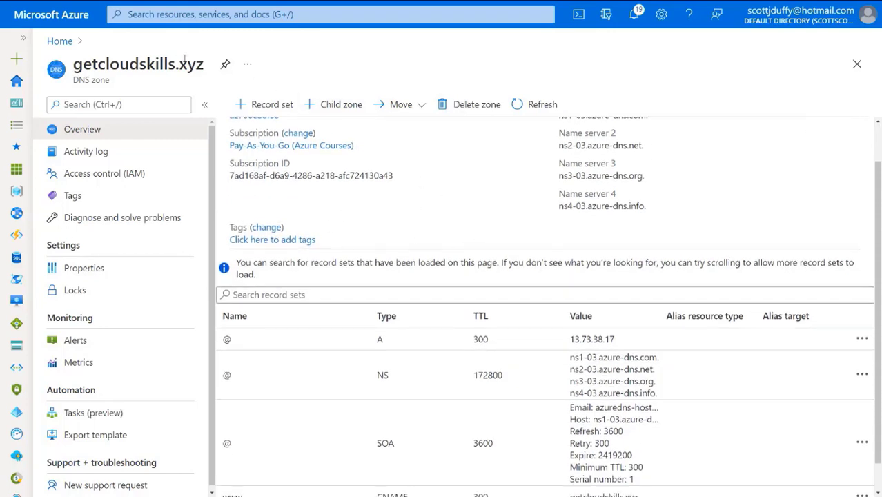
pyautogui.moveTo(179, 81)
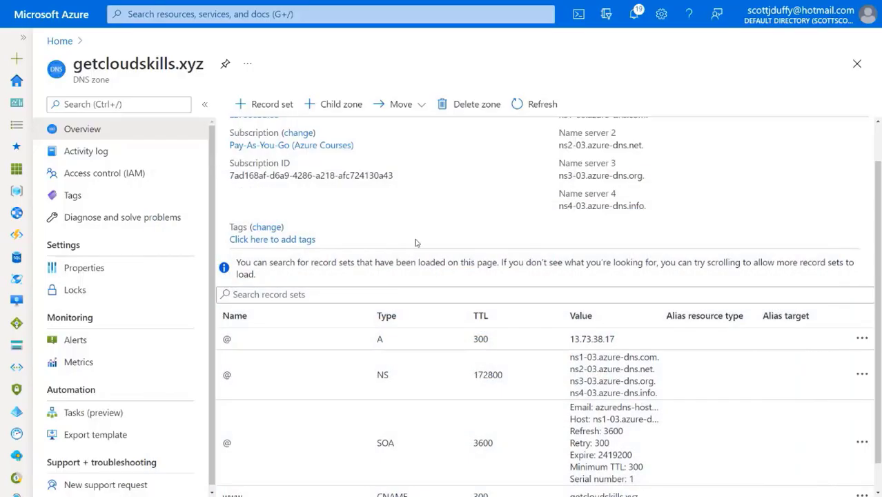
pyautogui.scroll(-3)
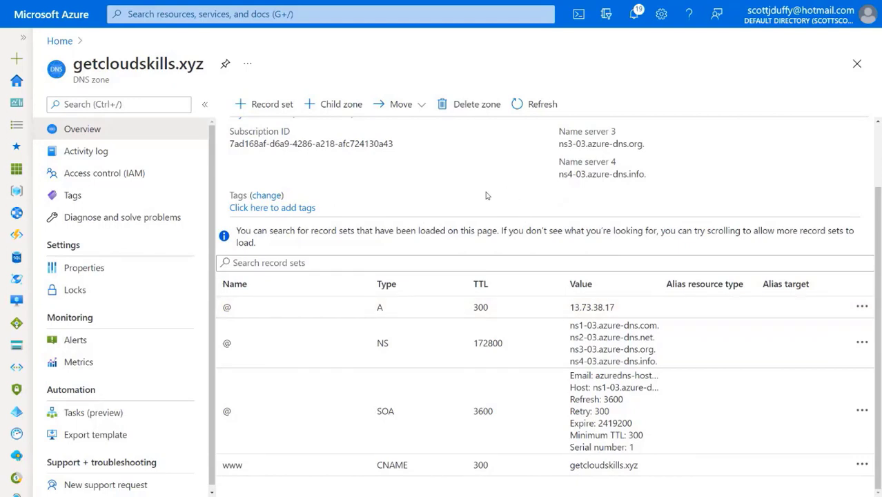
pyautogui.moveTo(475, 198)
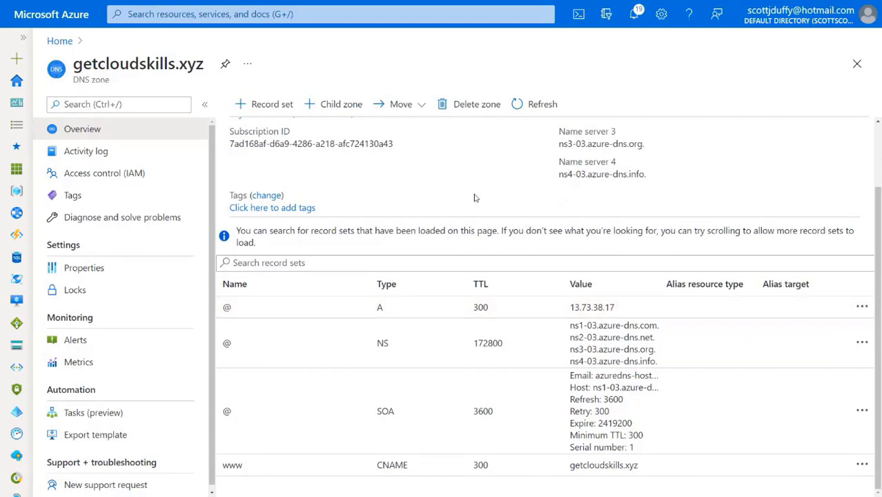
pyautogui.moveTo(398, 307)
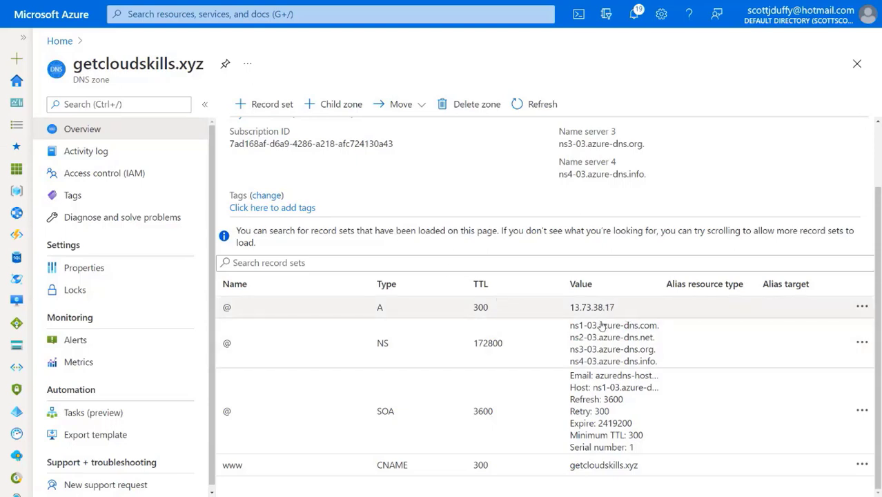
pyautogui.moveTo(288, 310)
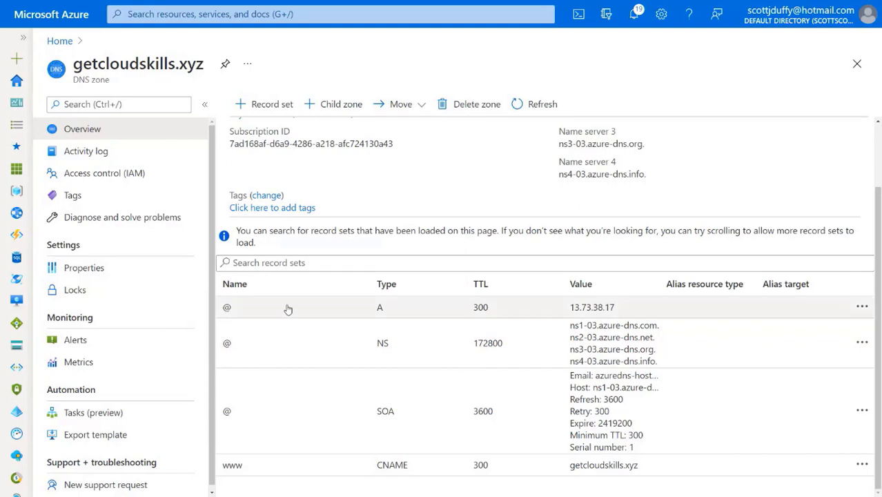